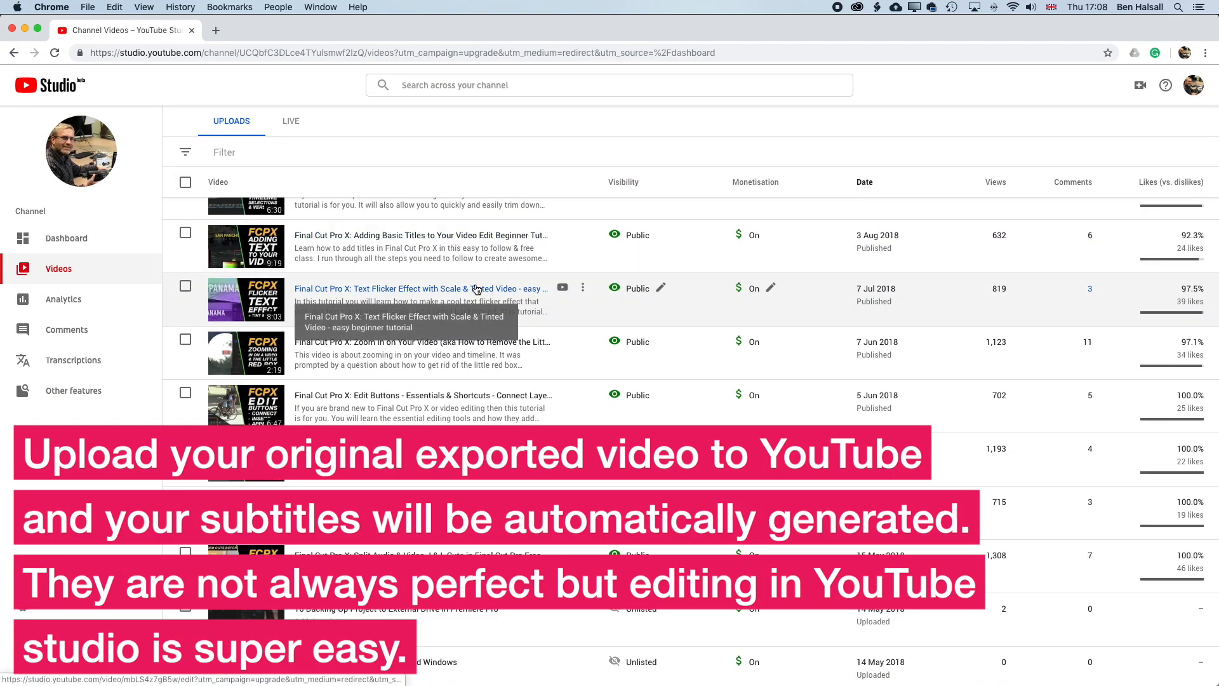
mouse_move(478, 309)
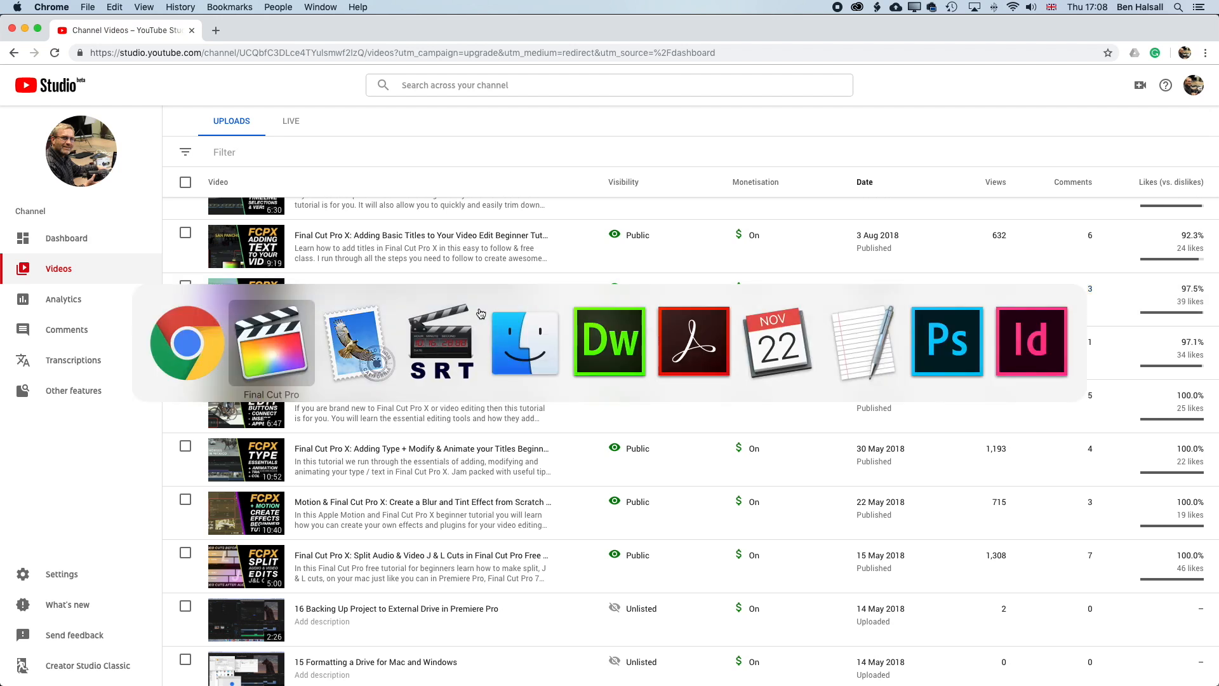
- Open the Text Flicker Effect video's automatic English subtitles from its Transcriptions page
click(441, 340)
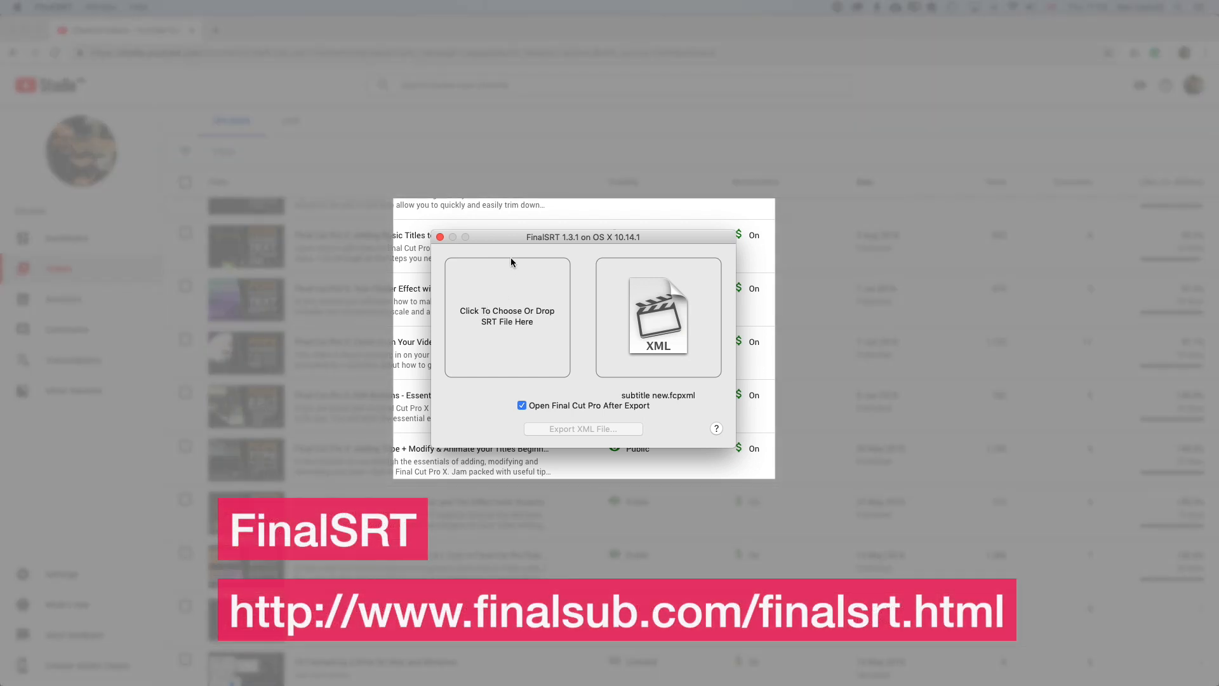
mouse_move(508, 237)
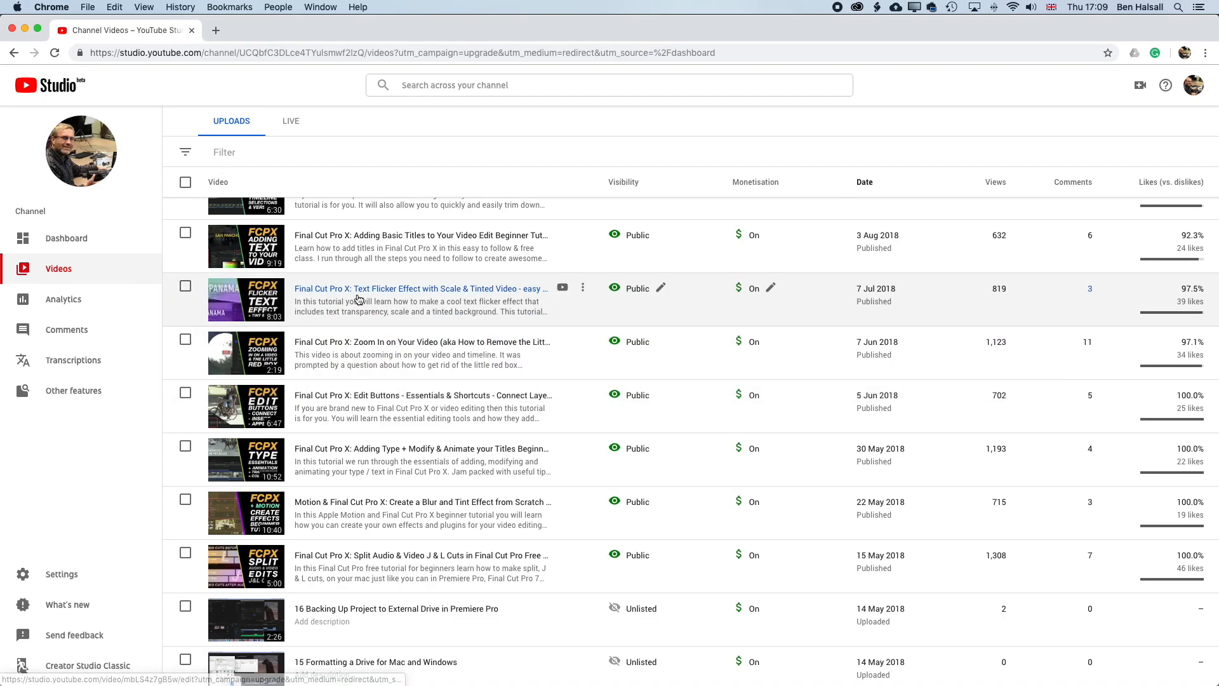
mouse_move(66, 269)
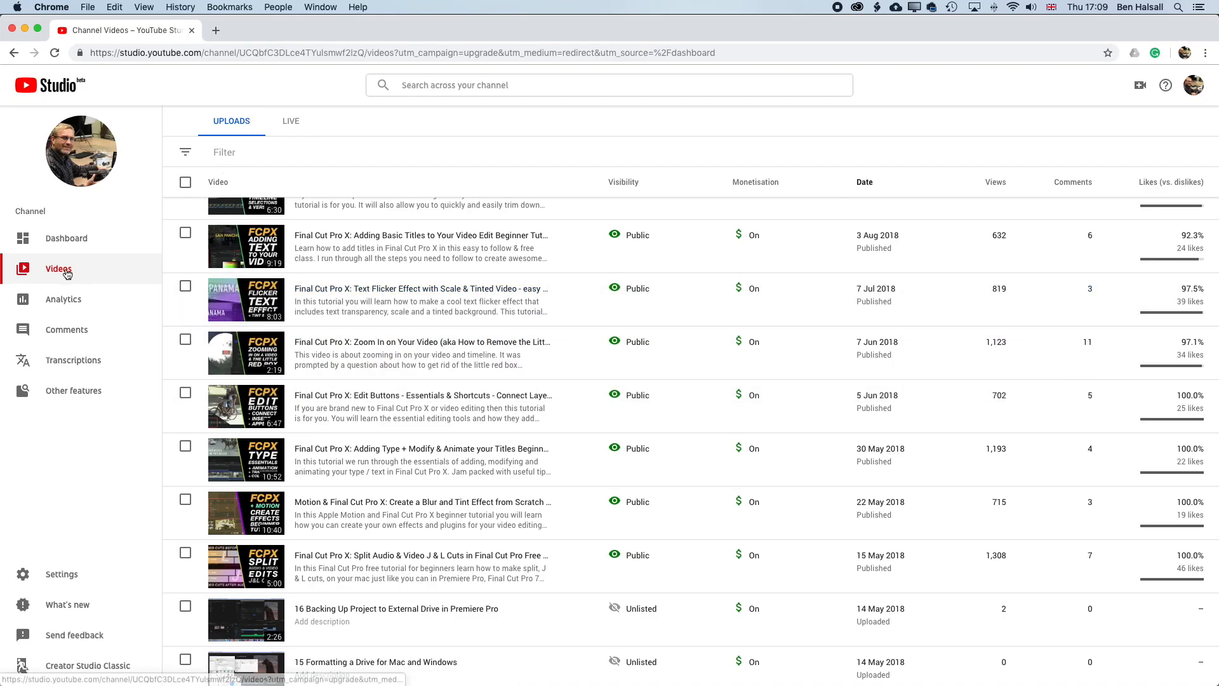
mouse_move(350, 294)
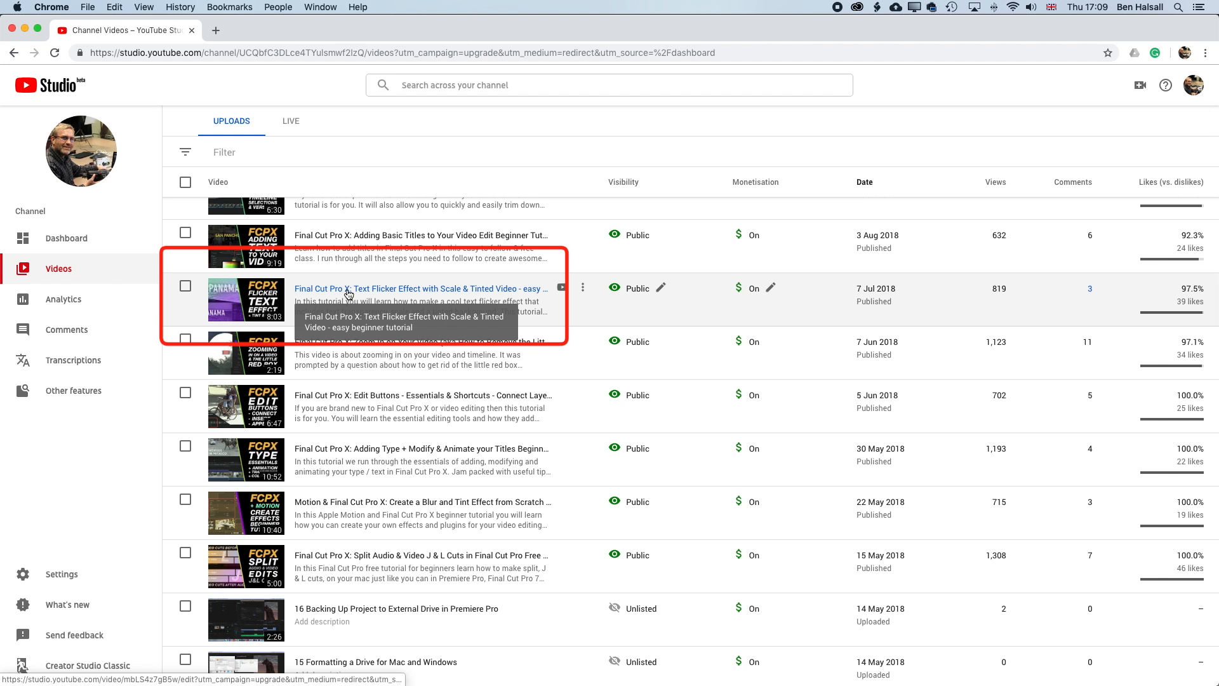
click(421, 288)
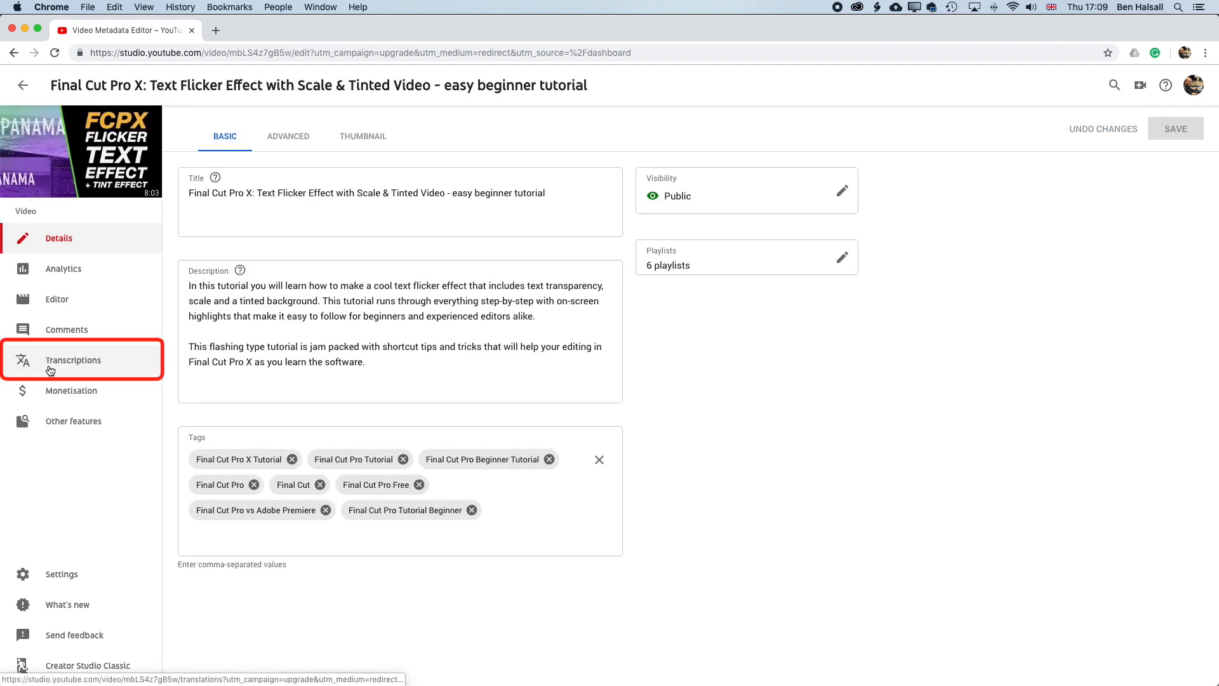
click(73, 359)
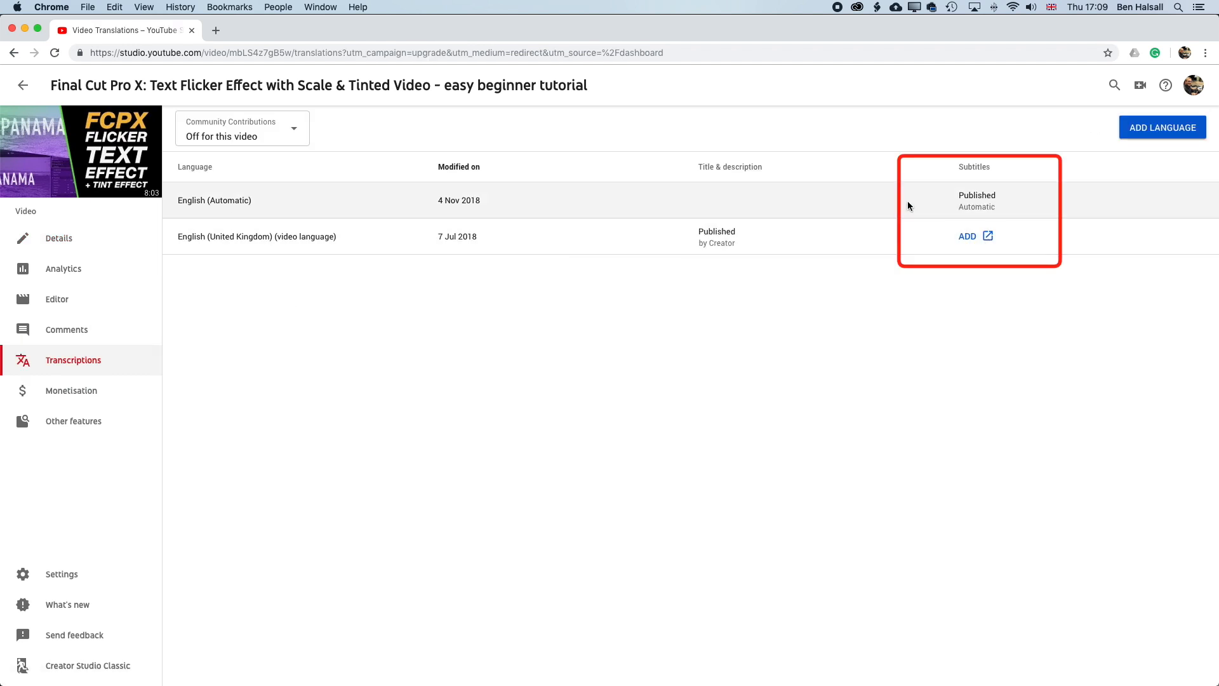
click(976, 200)
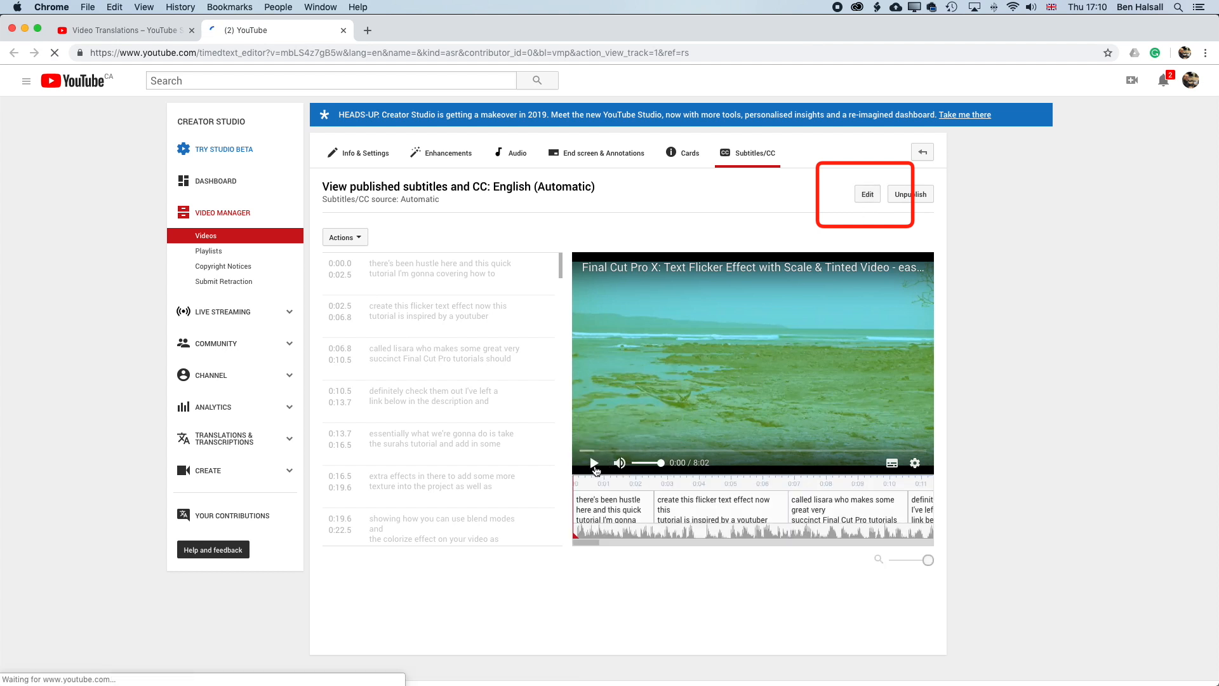
- Edit the opening captions to 'Its Ben Halsall', fix YouTuber and Le Sora, then publish
click(865, 194)
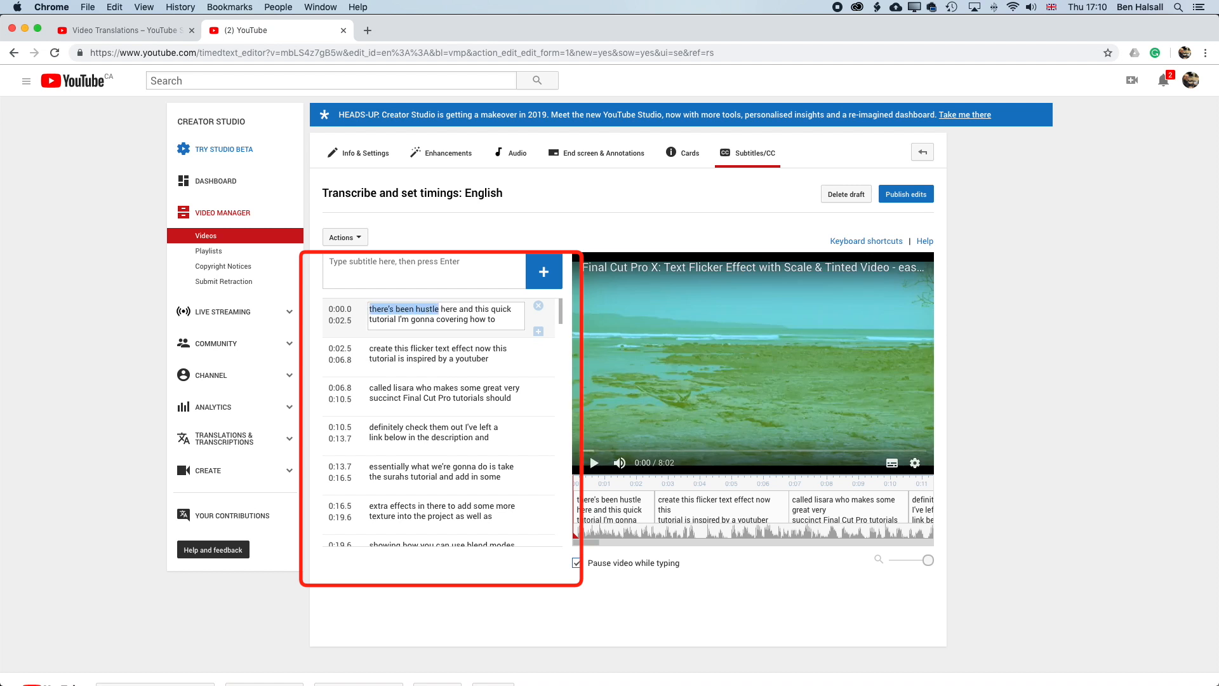
text(Its)
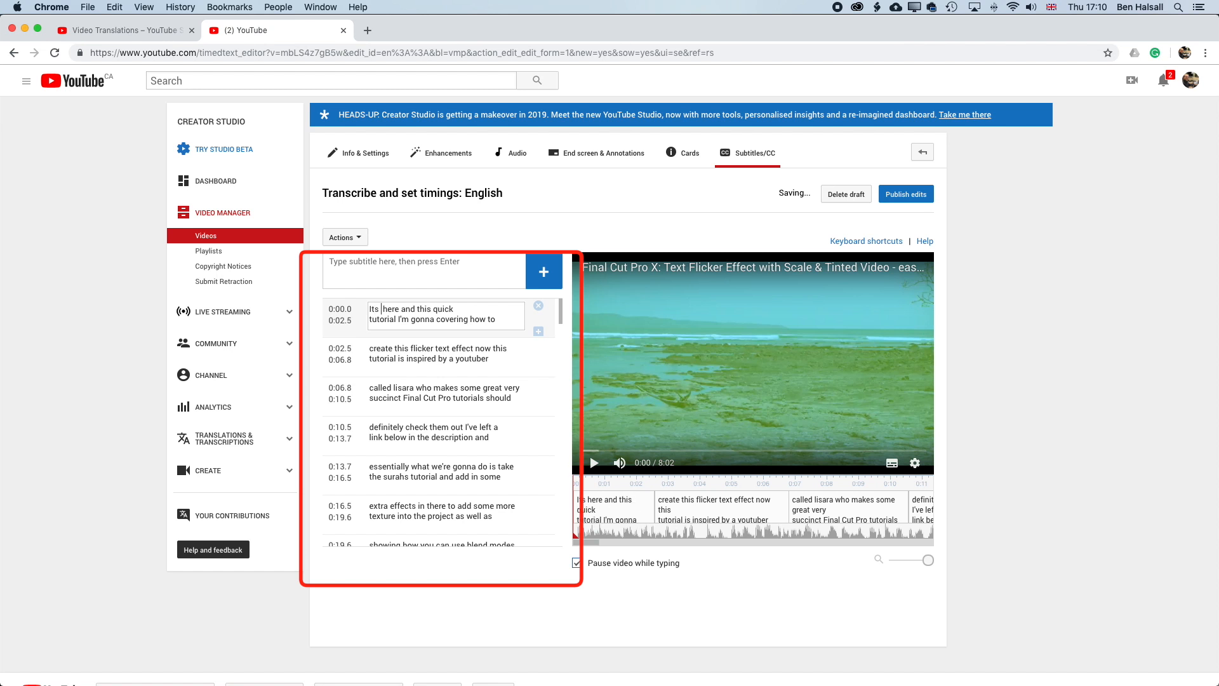
text(Ben Halsall)
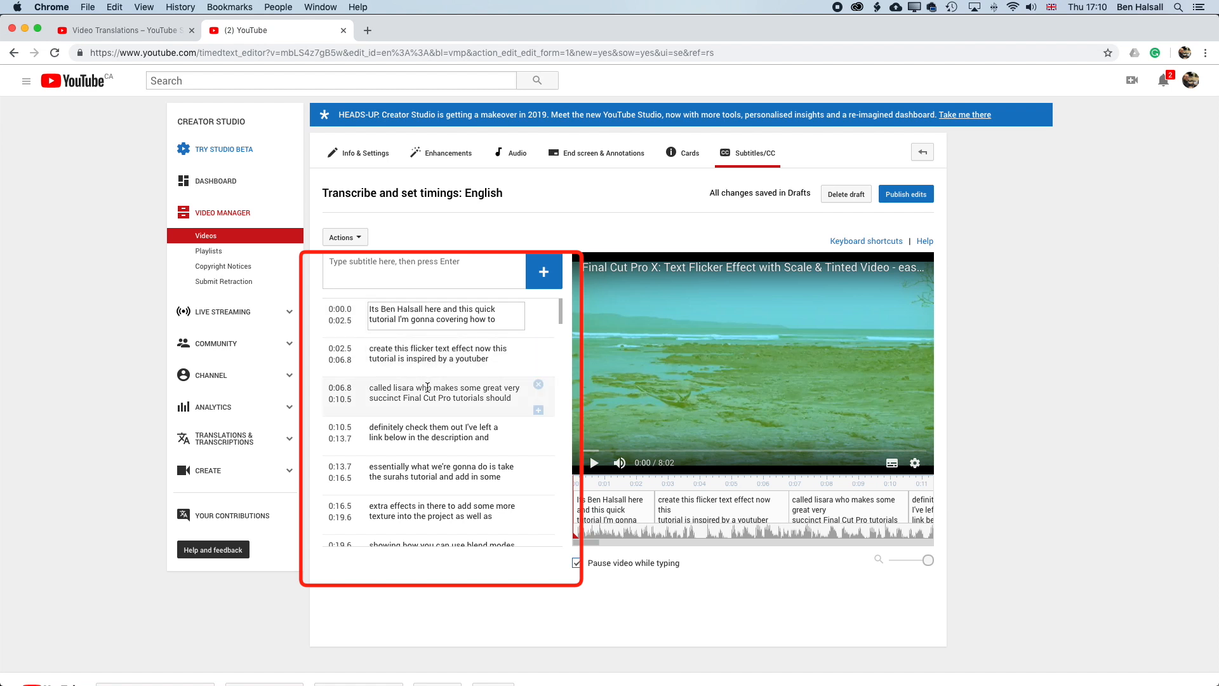
click(443, 353)
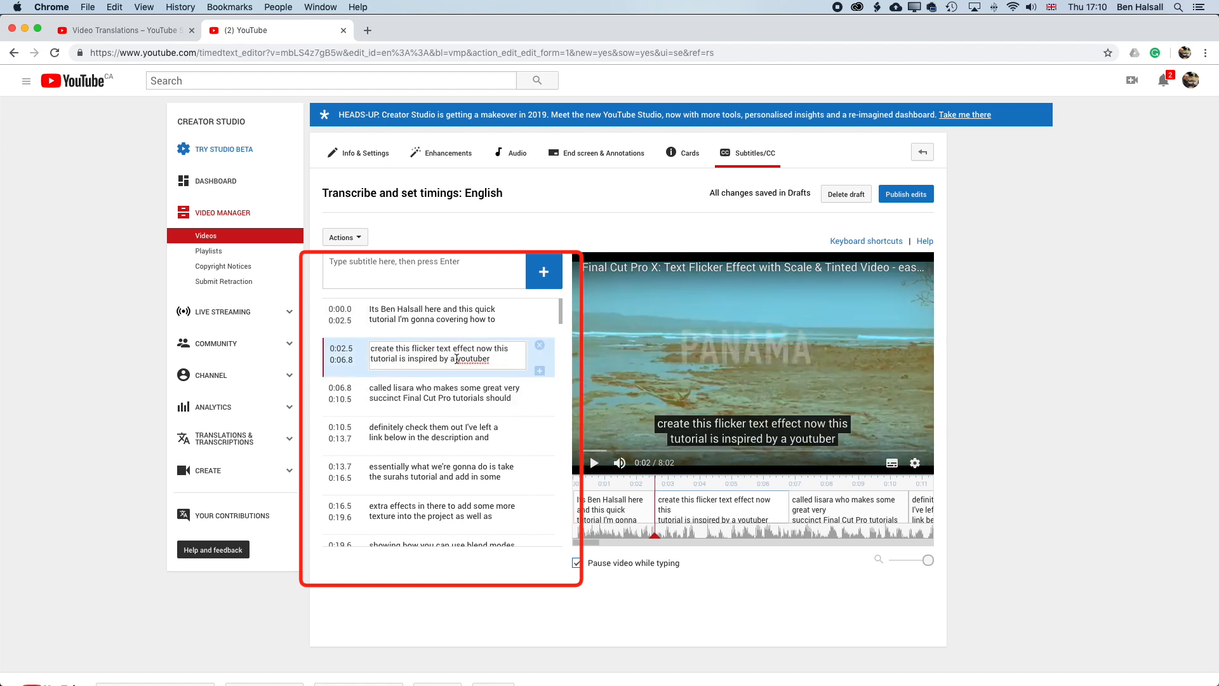
text(YouT)
click(446, 393)
text(Le So)
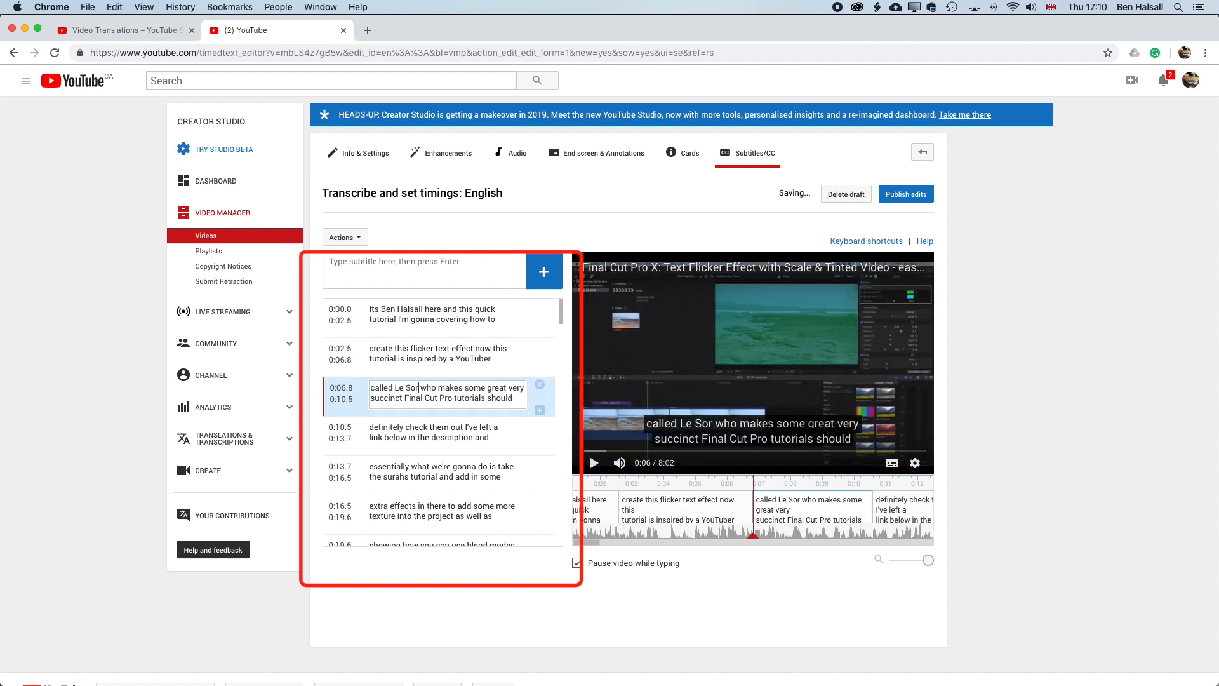
text(a)
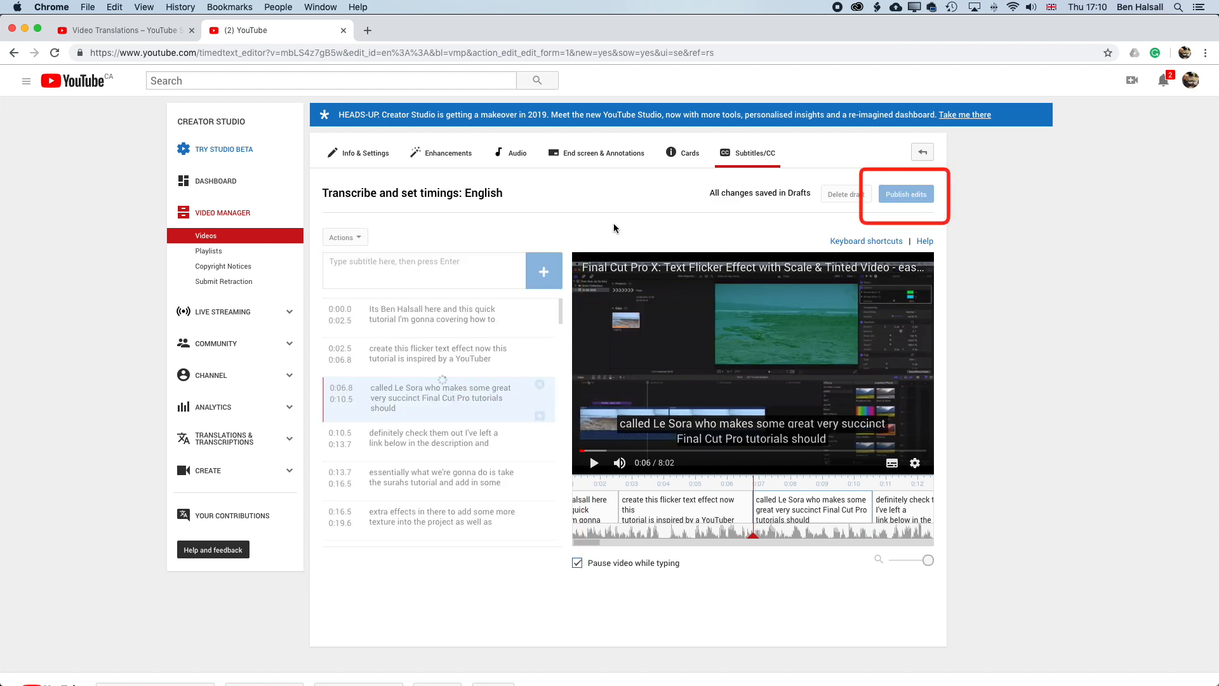
click(905, 194)
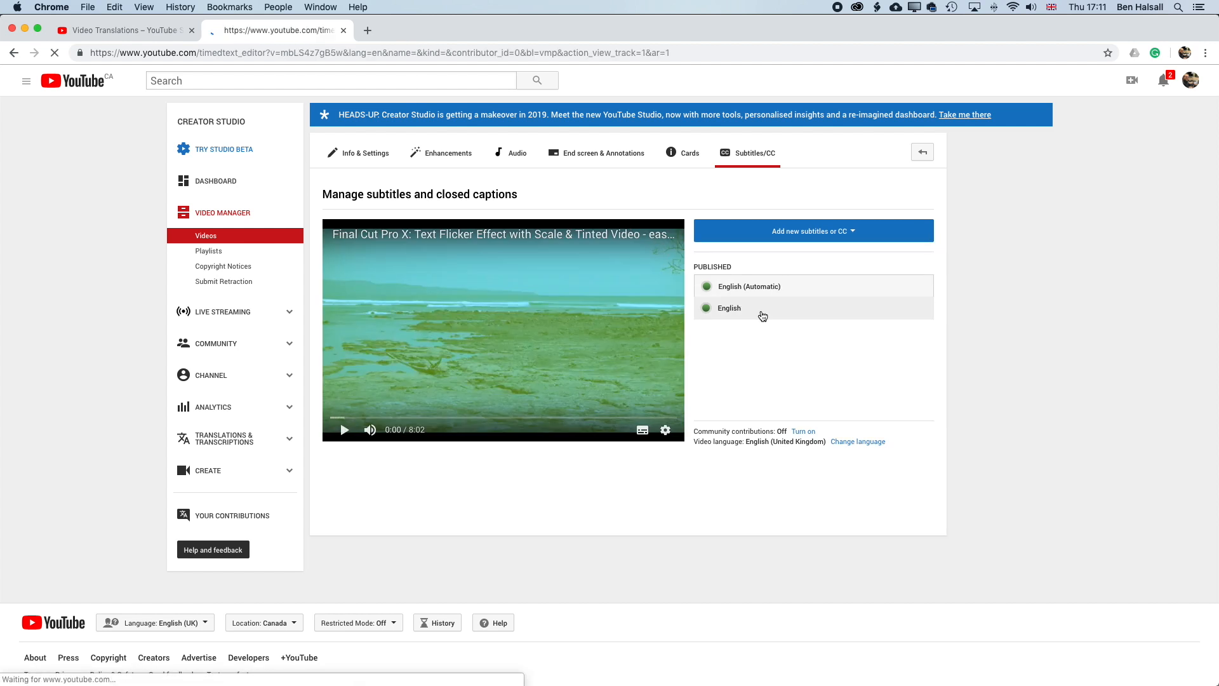
- Download the published English subtitle track as captions.srt
click(728, 307)
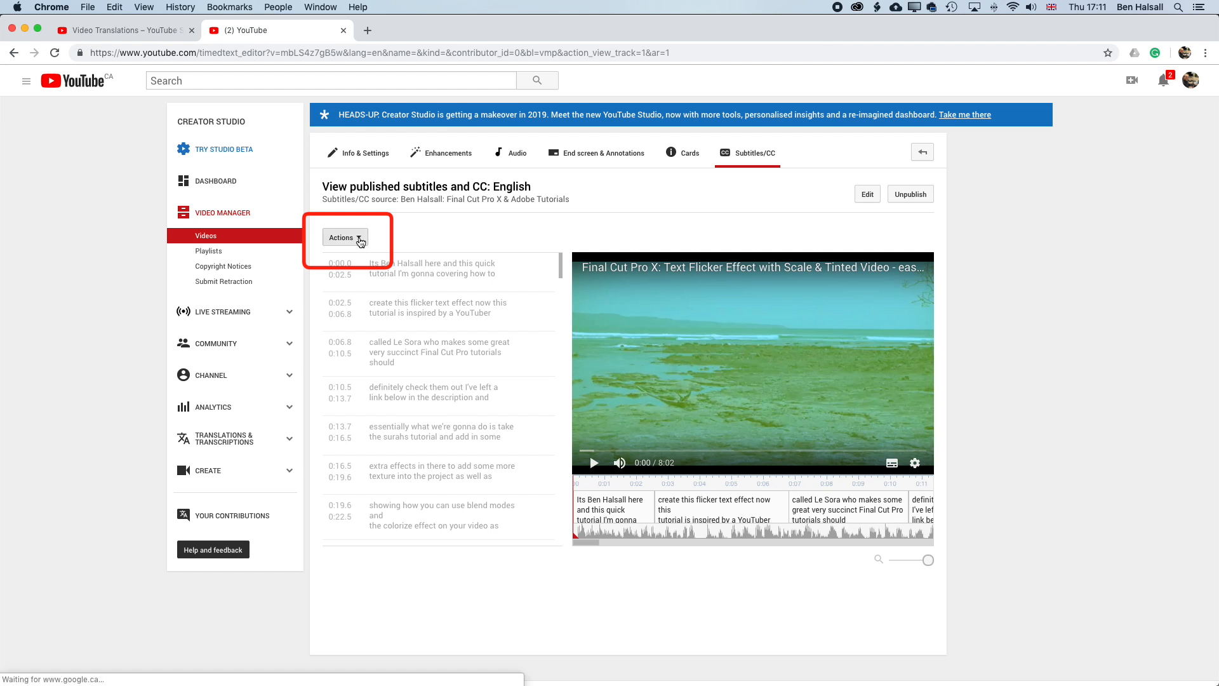
click(343, 237)
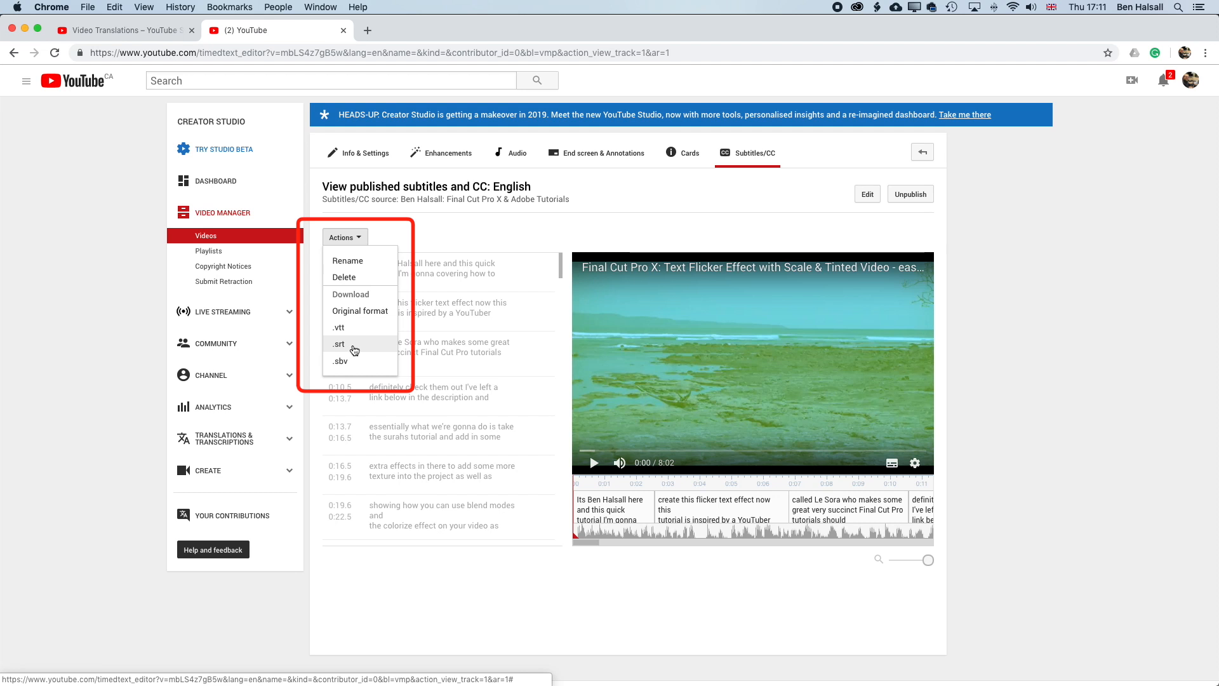
click(339, 343)
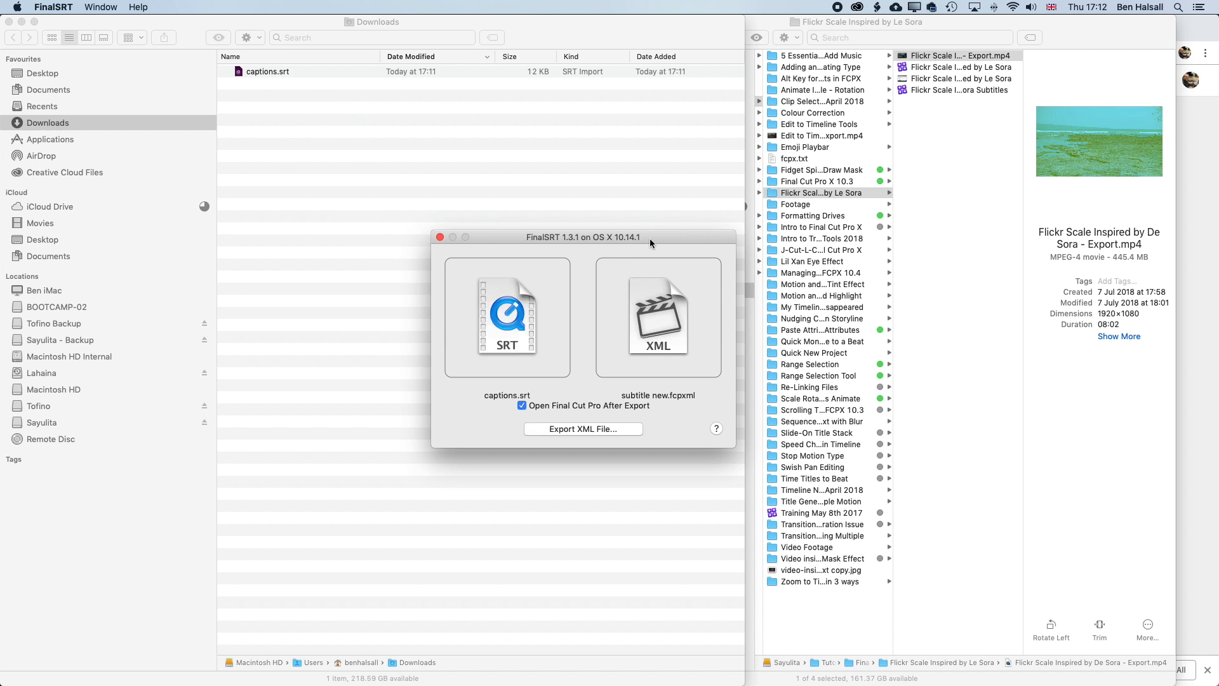
mouse_move(714, 330)
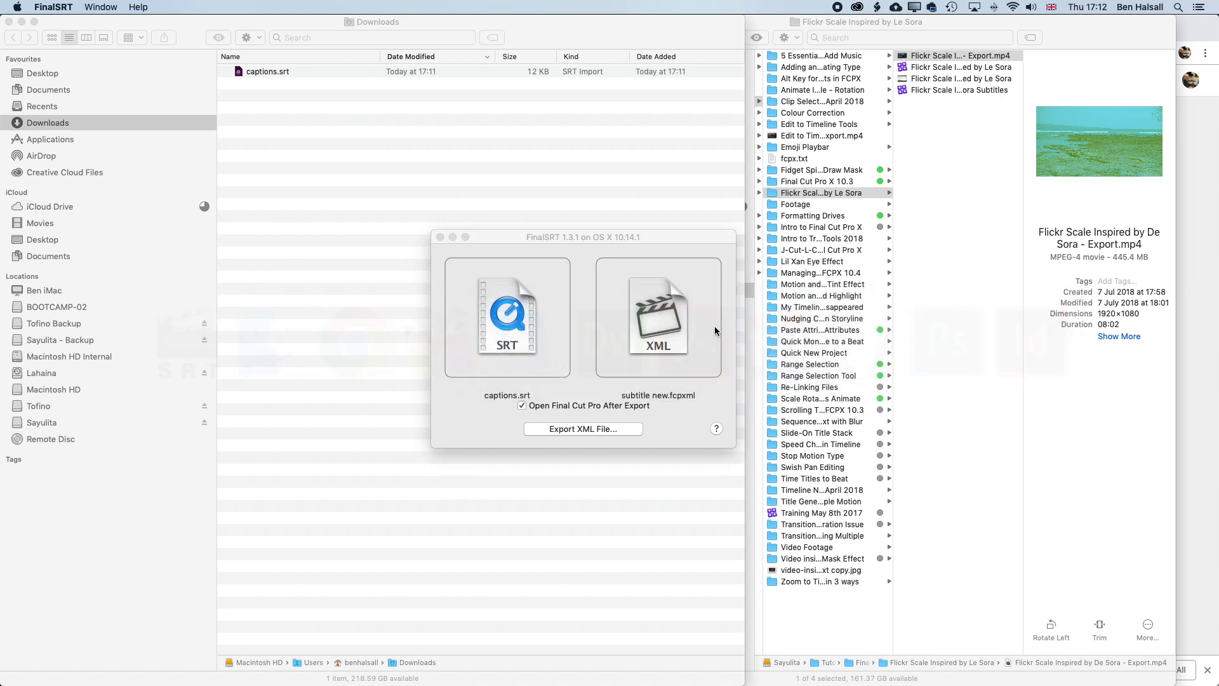
- Export captions.srt from FinalSRT as the Final Cut Pro XML file
click(582, 428)
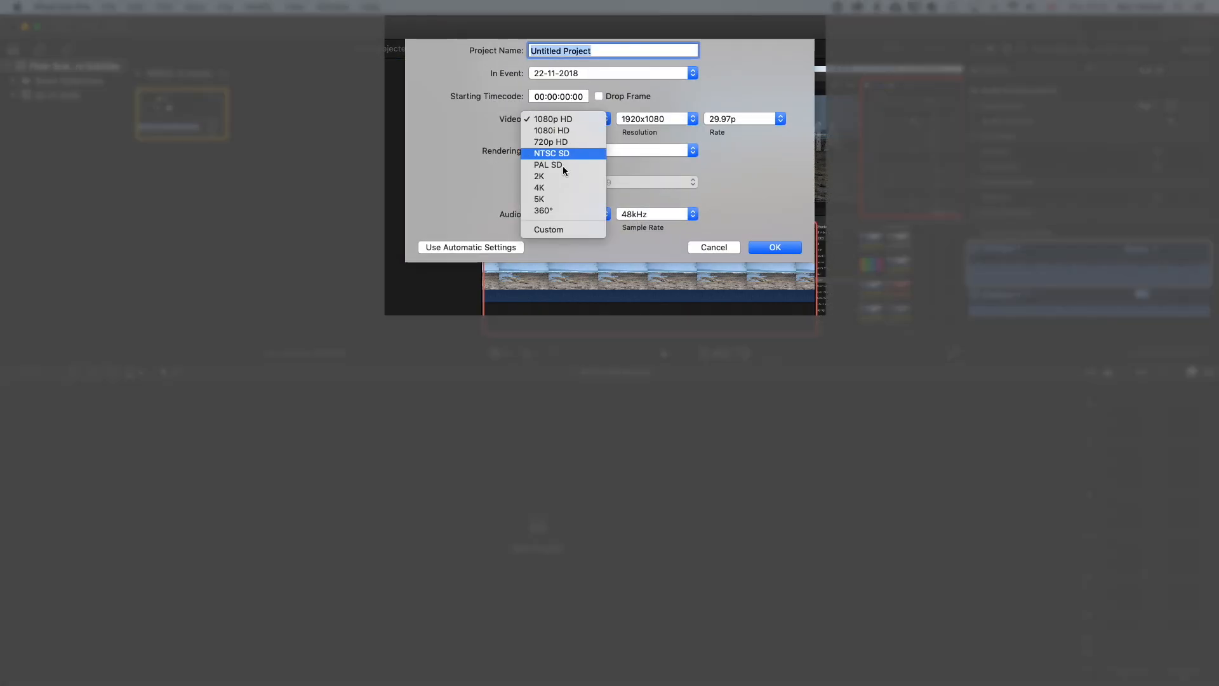
- Create a custom 1080x1080, 29.97p project named 'Subtitle Test'
click(548, 229)
text(1080)
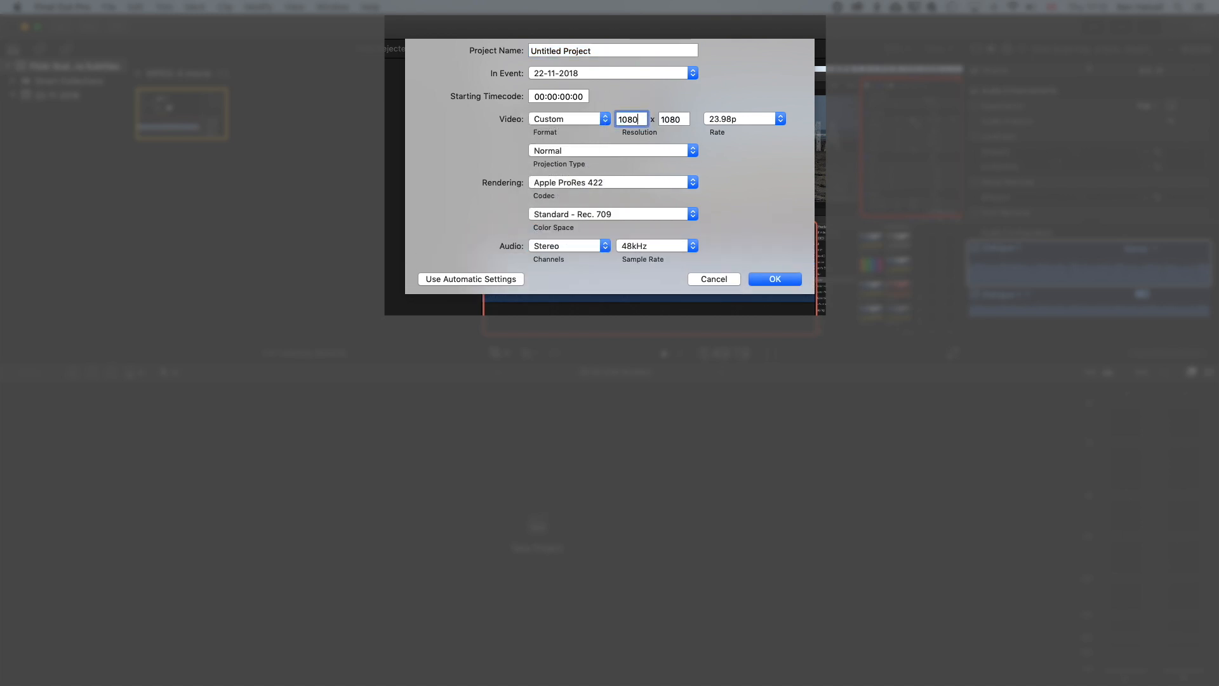
click(742, 119)
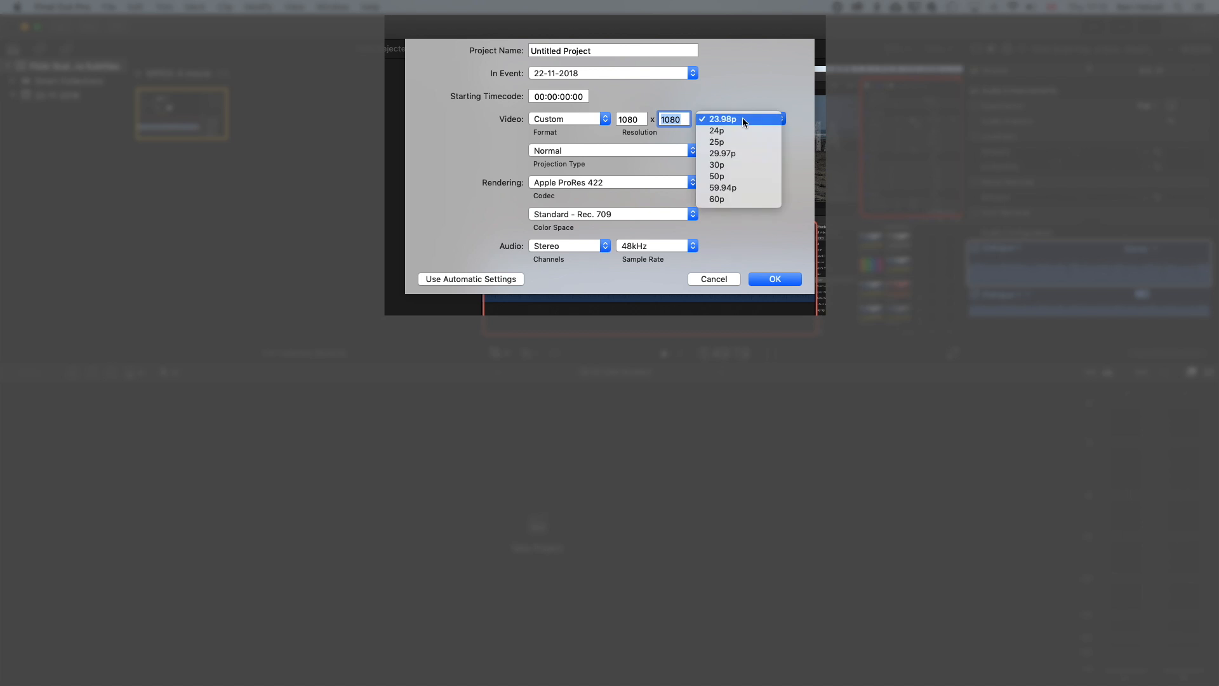
click(721, 153)
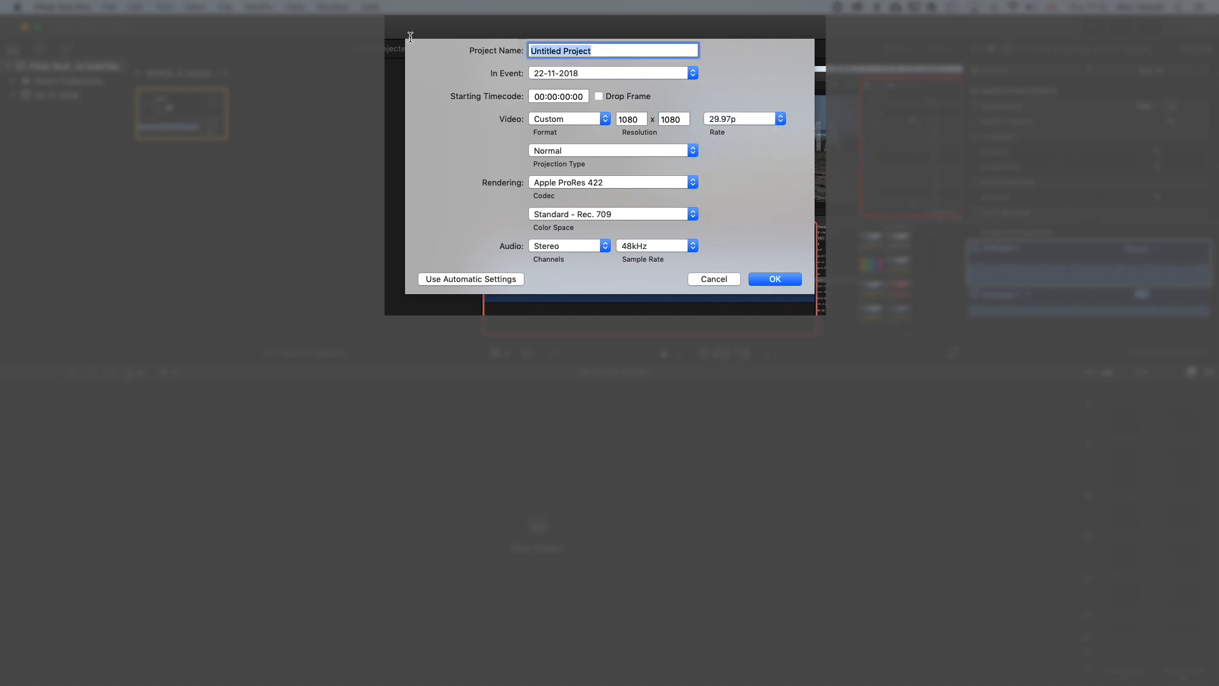
text(Subtitle)
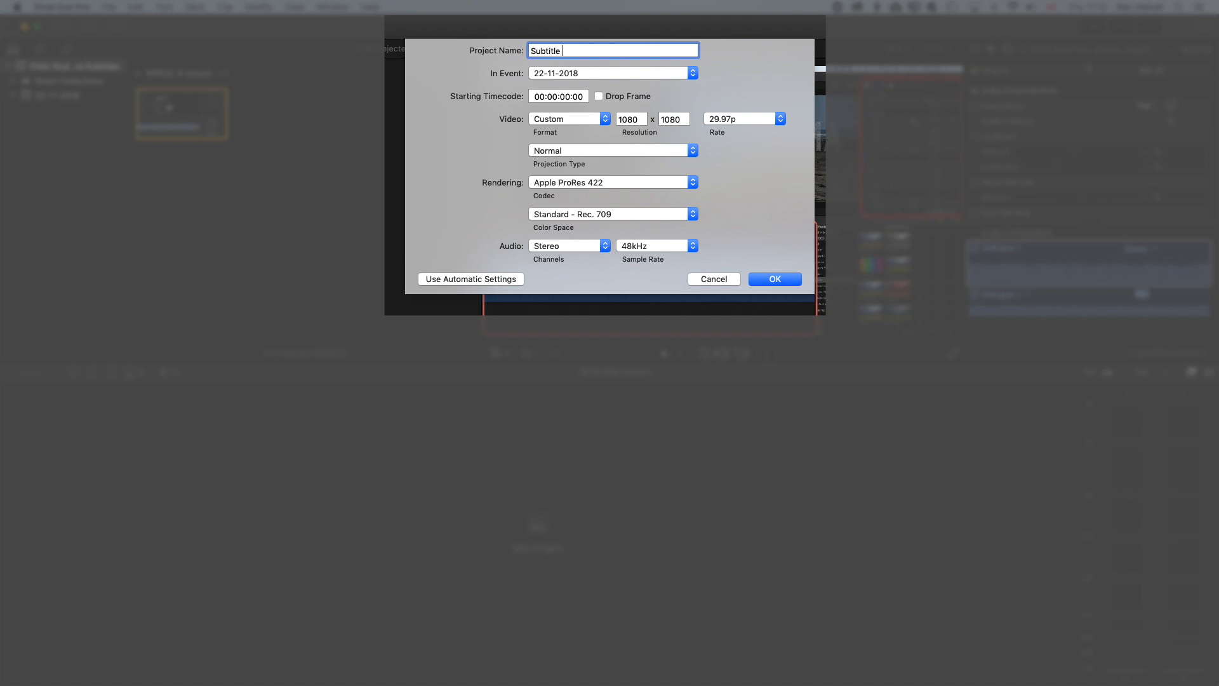
text(Test)
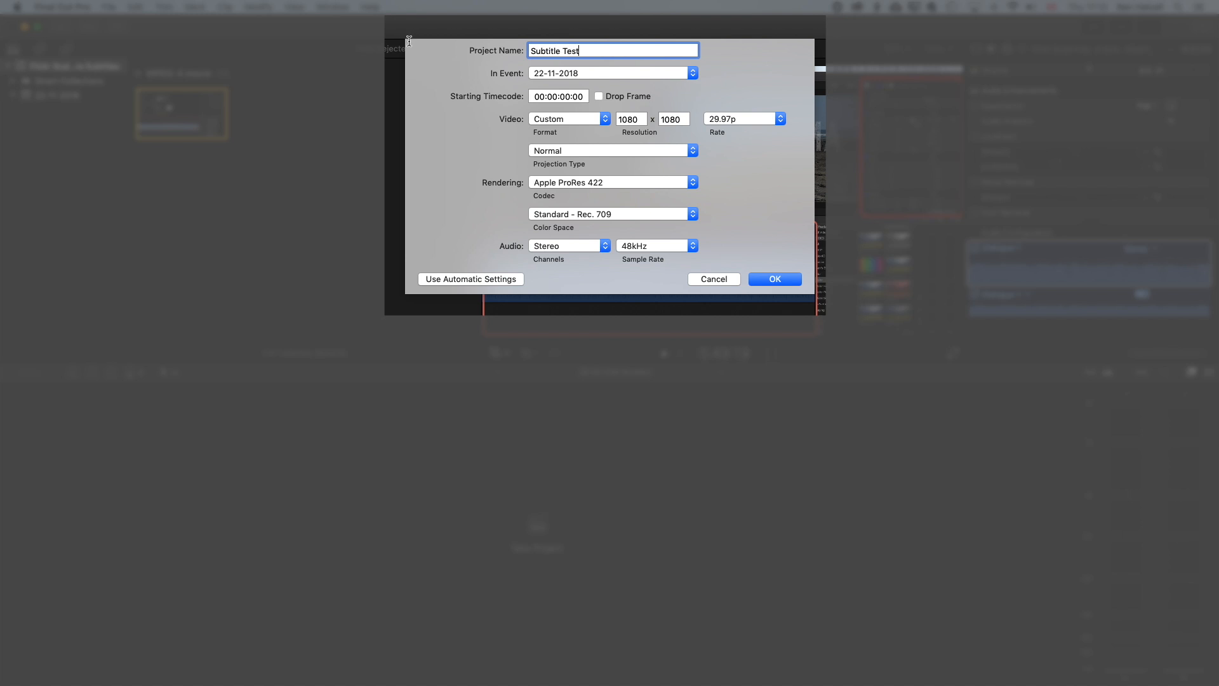
click(774, 278)
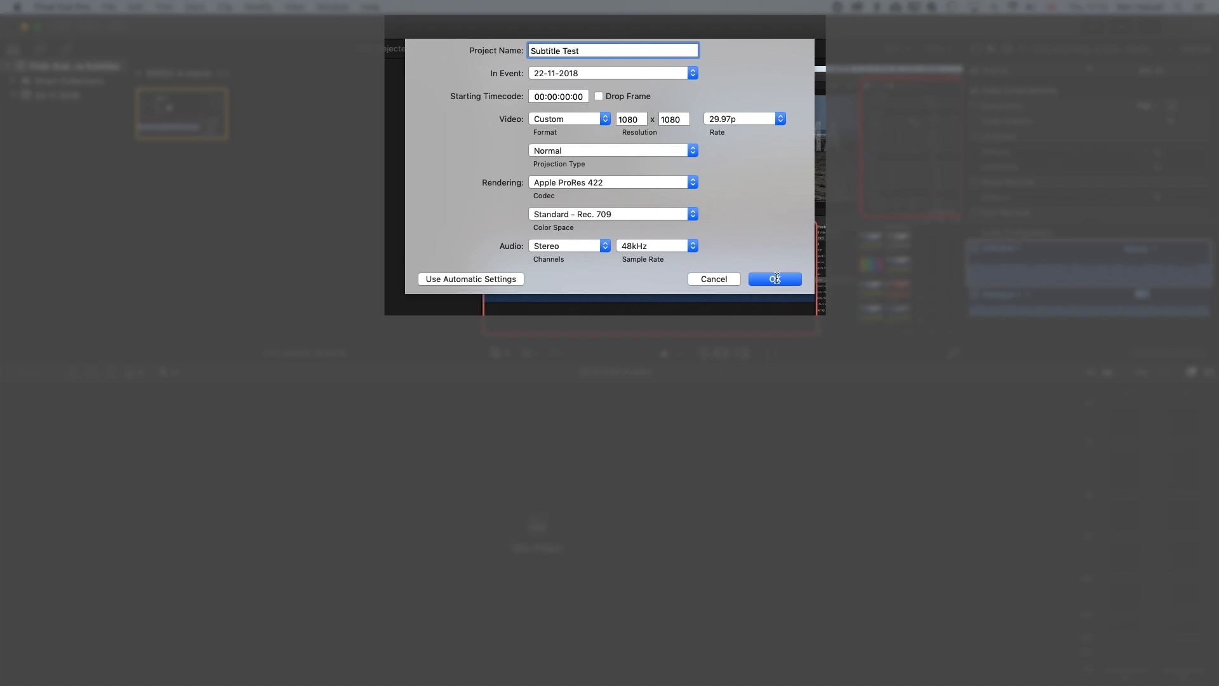
click(773, 278)
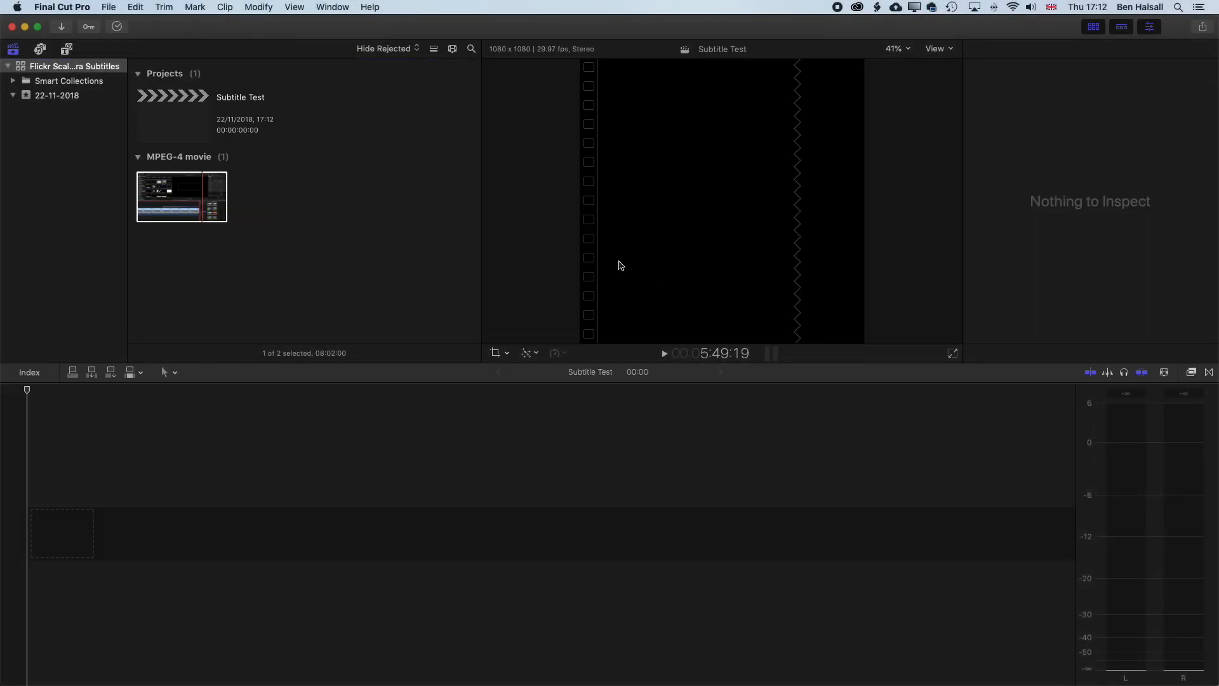
- Select the exported MPEG-4 movie clip and show the installed Titles and Generators
click(180, 196)
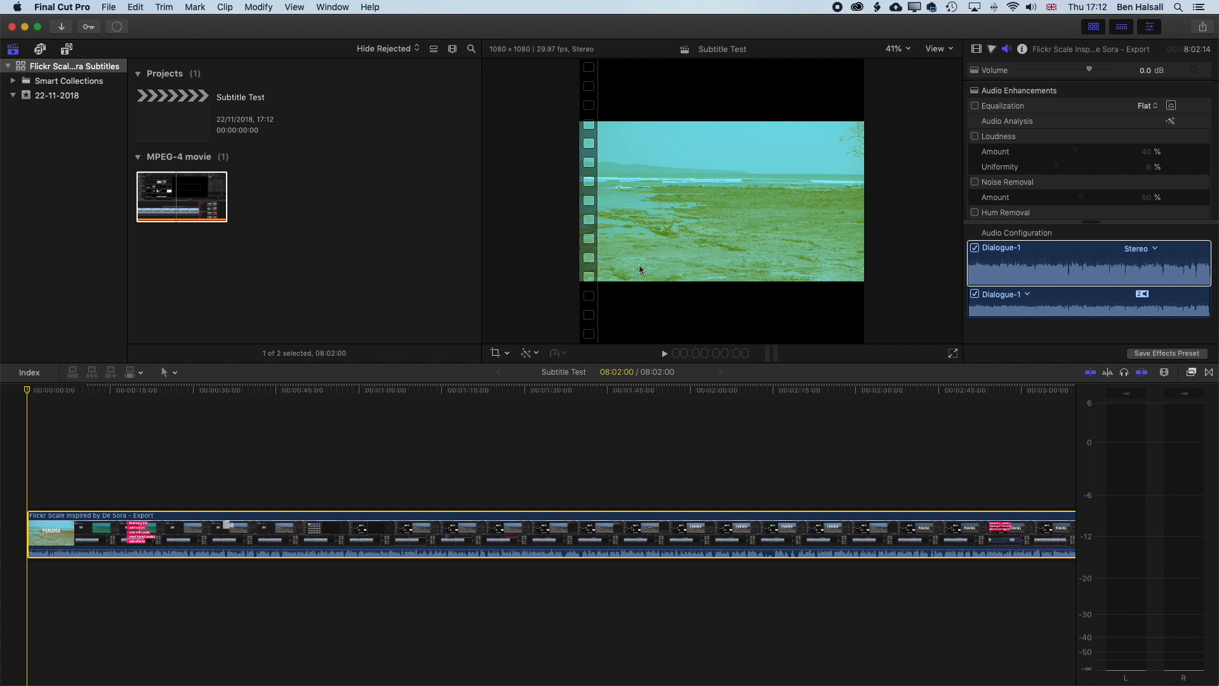
mouse_move(647, 125)
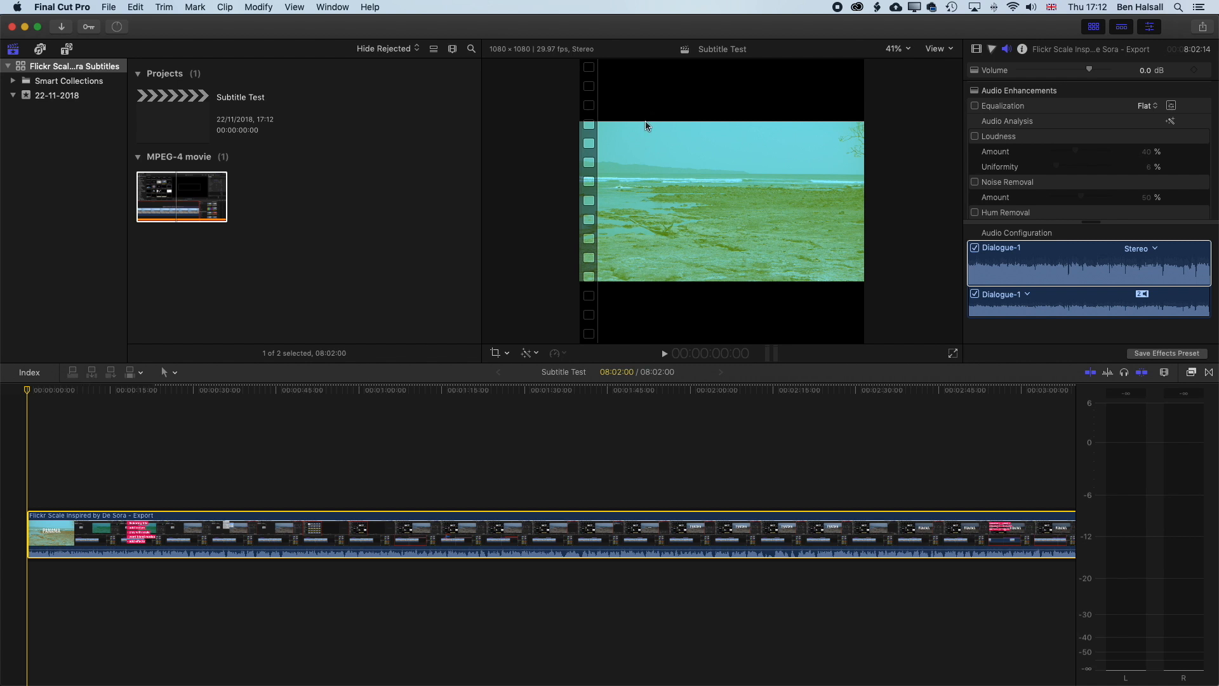
mouse_move(628, 145)
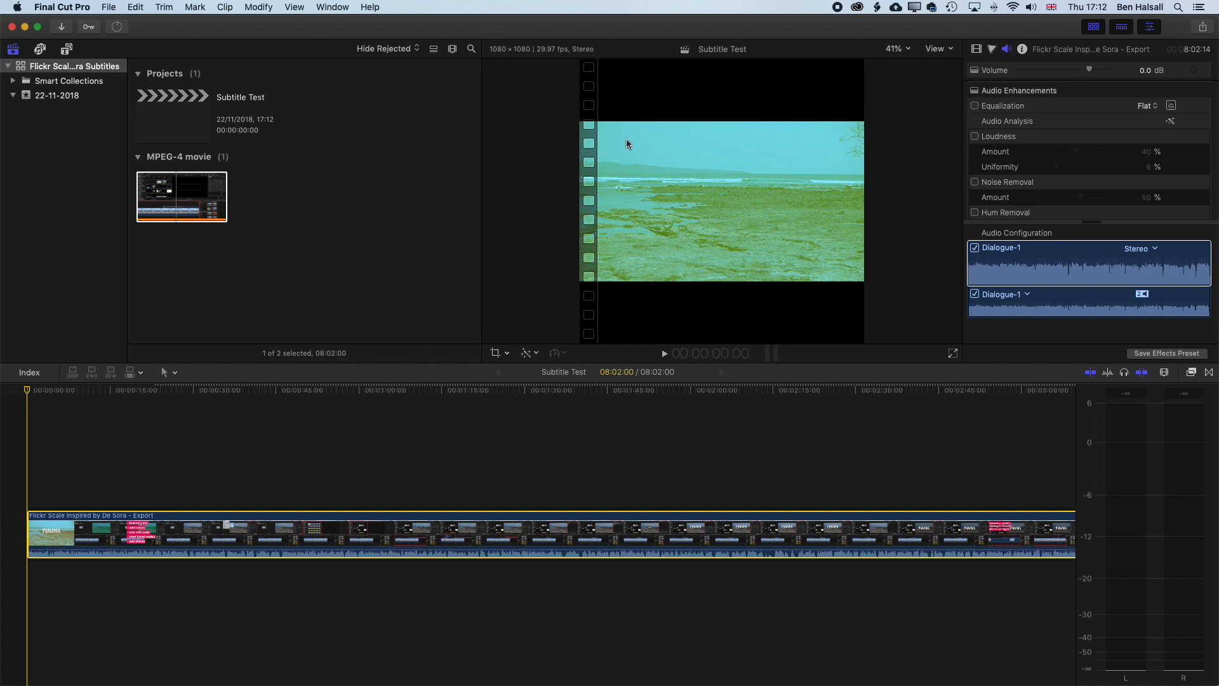
mouse_move(84, 45)
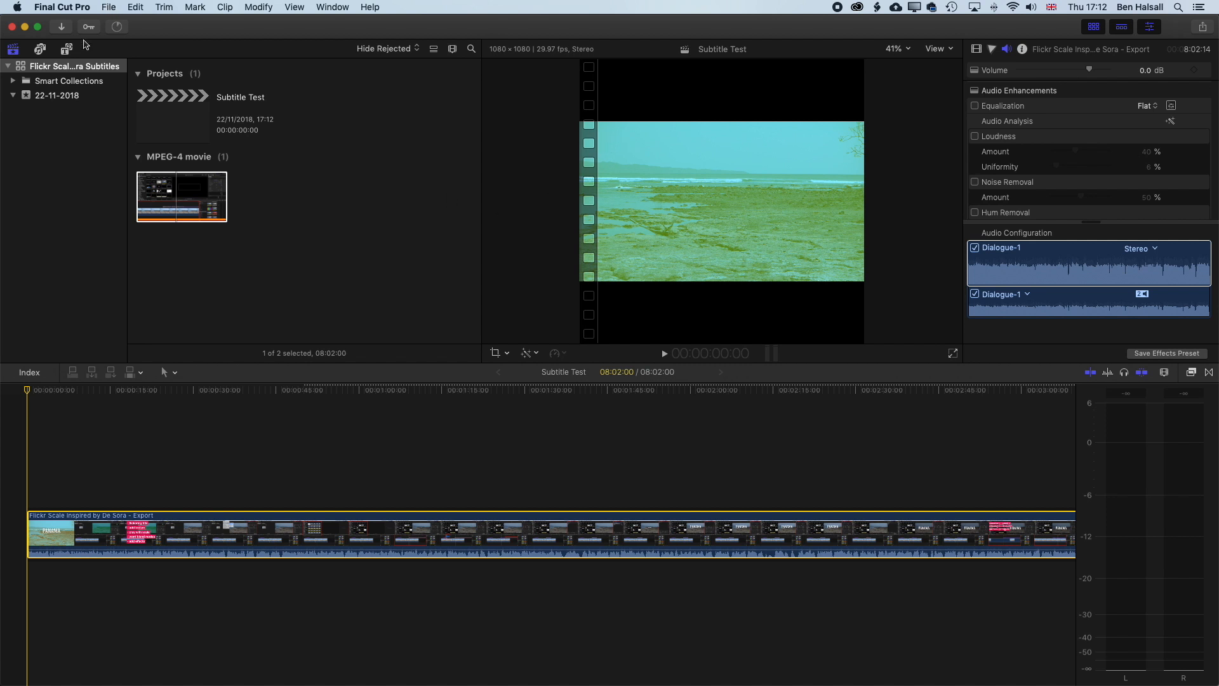
click(66, 48)
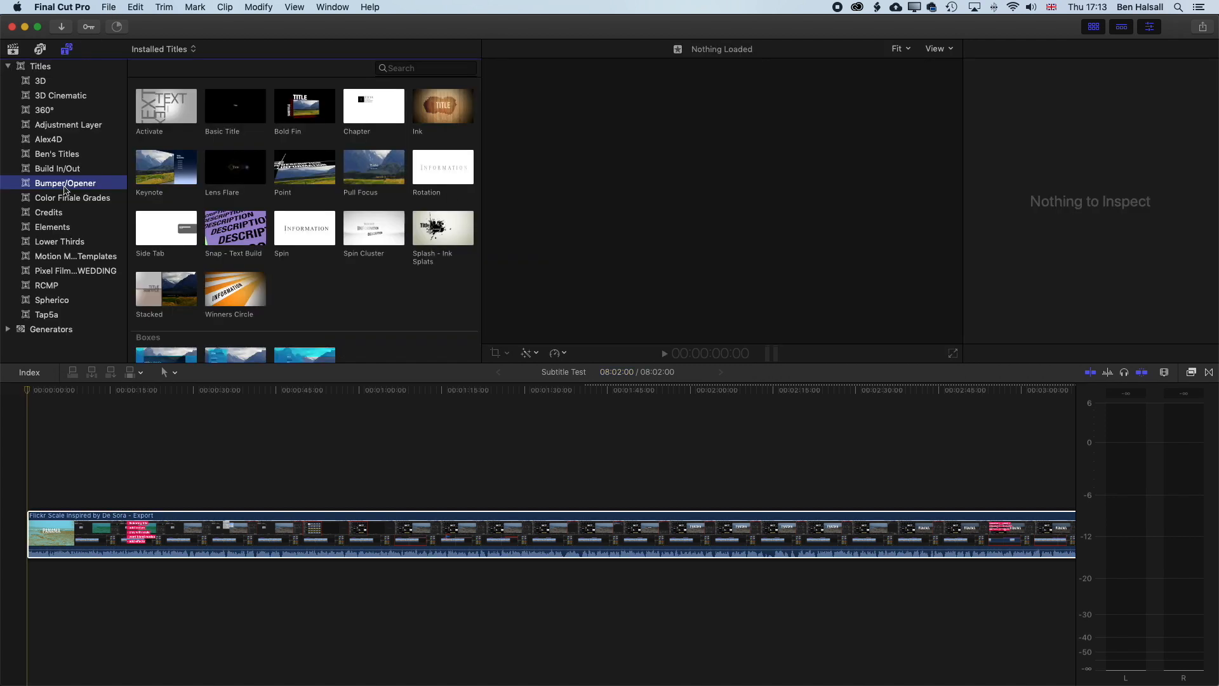
mouse_move(187, 141)
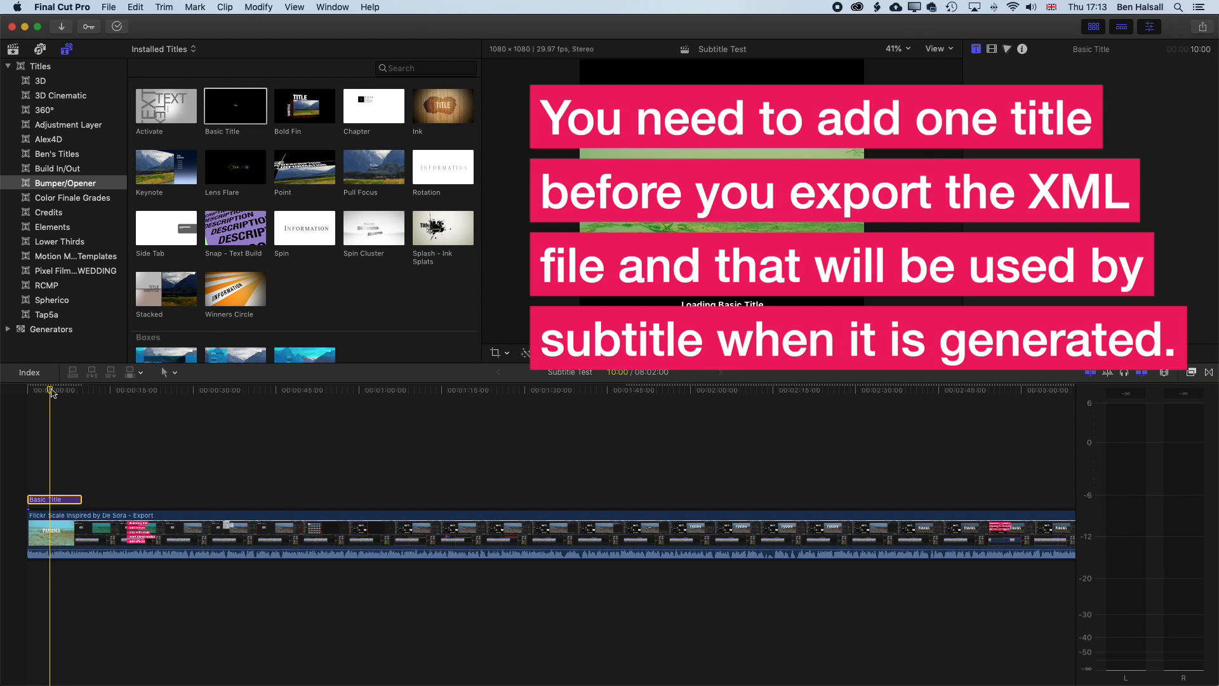
- Select the newly added Basic Title above the movie clip in the timeline
click(1007, 49)
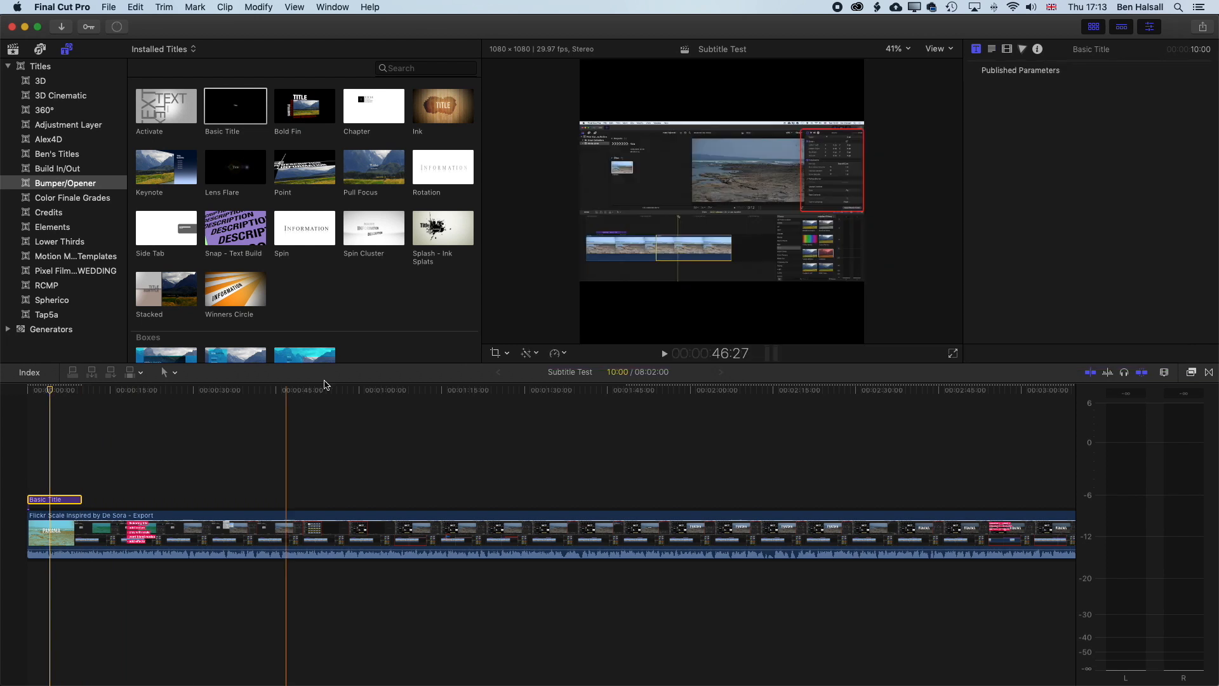
click(50, 423)
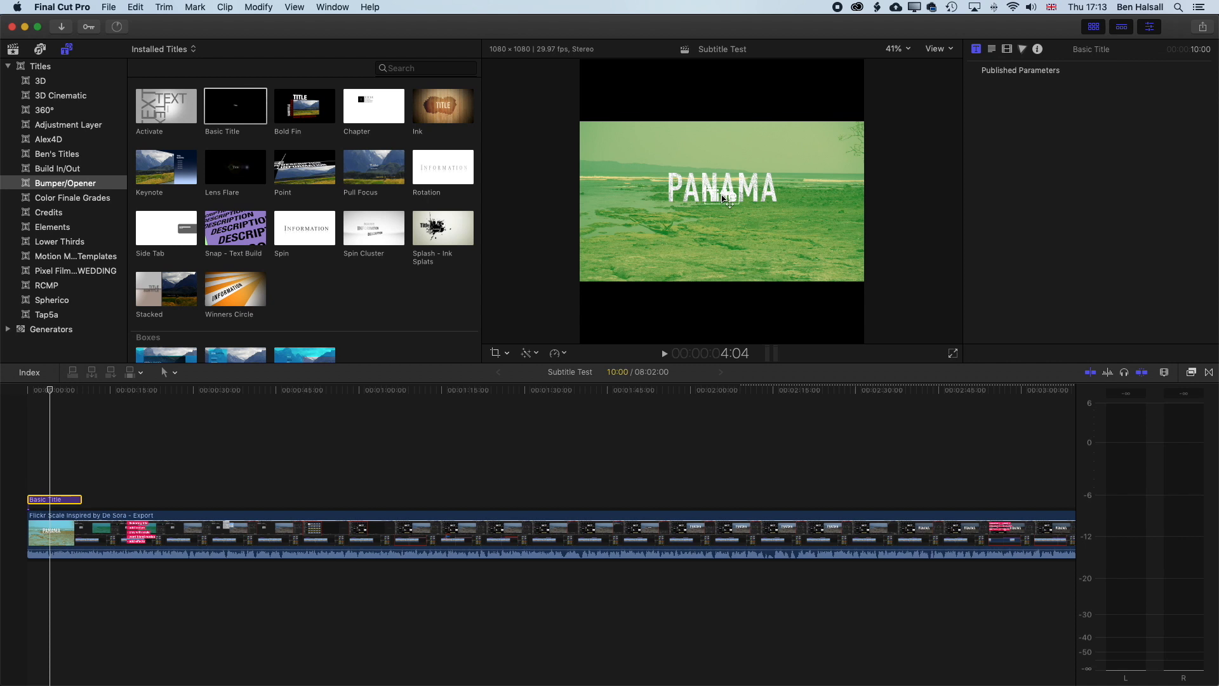
click(108, 7)
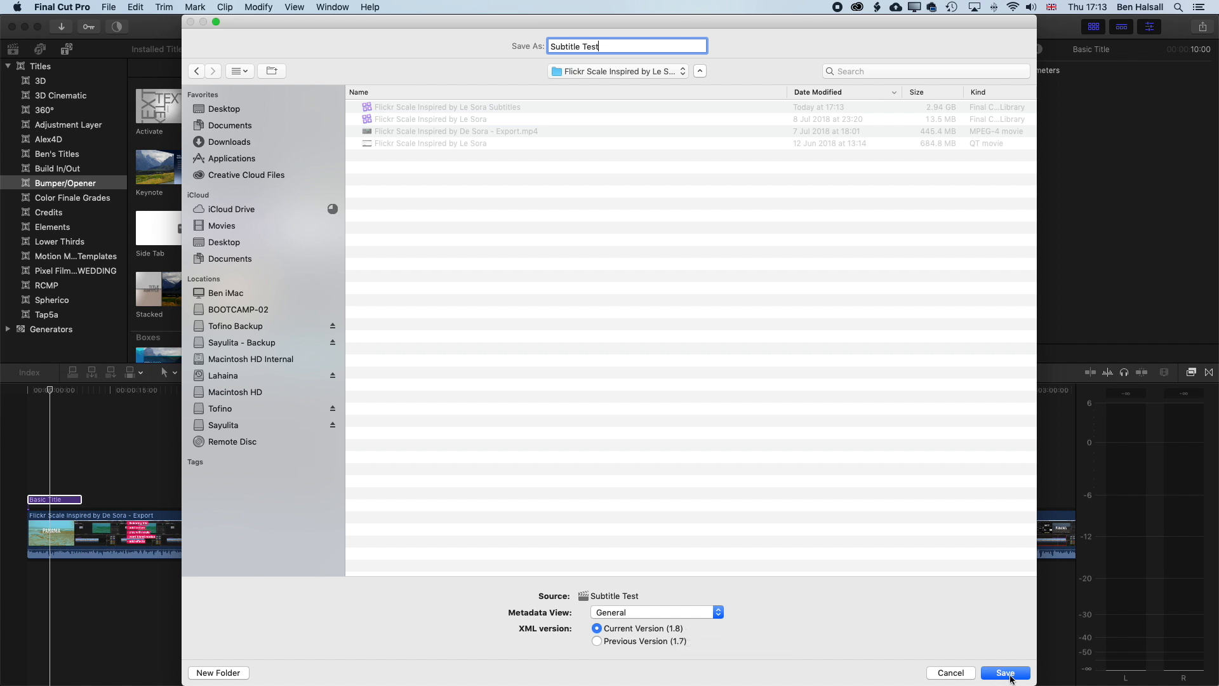
- Save 'Subtitle Test' as an XML file in the Flickr Scale Inspired by Le Sora folder
click(1003, 672)
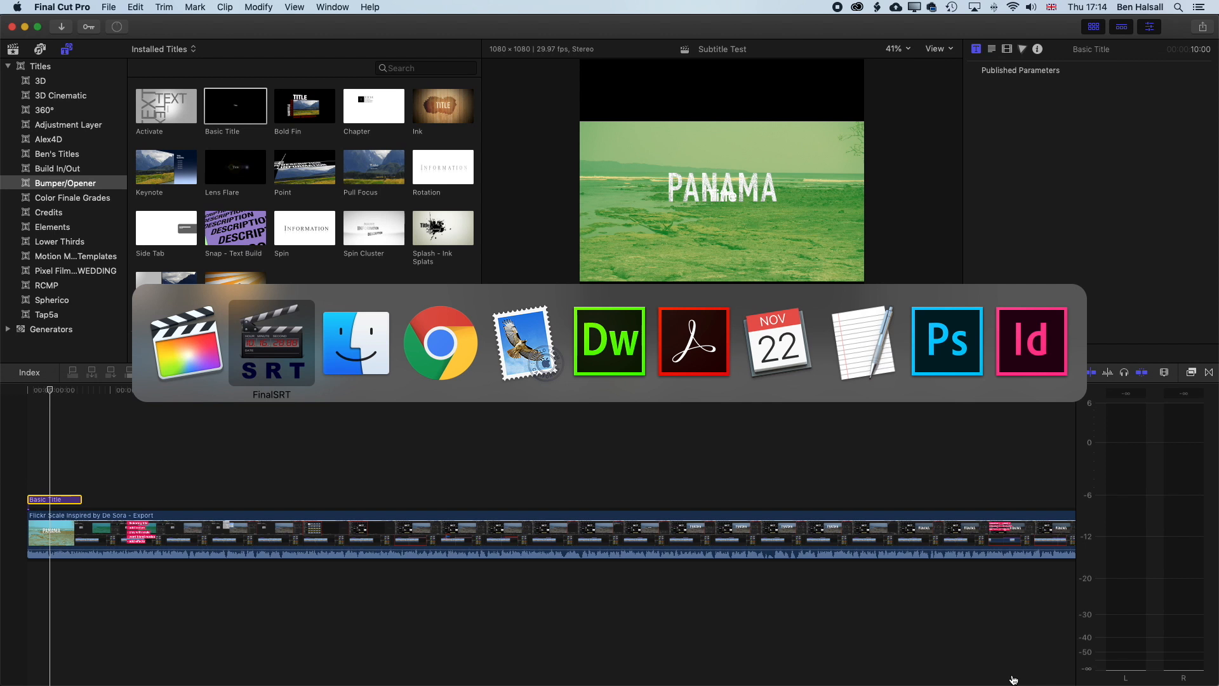
- Export the captions XML from FinalSRT into the Flickr Scale Inspired by Le Sora folder
click(355, 342)
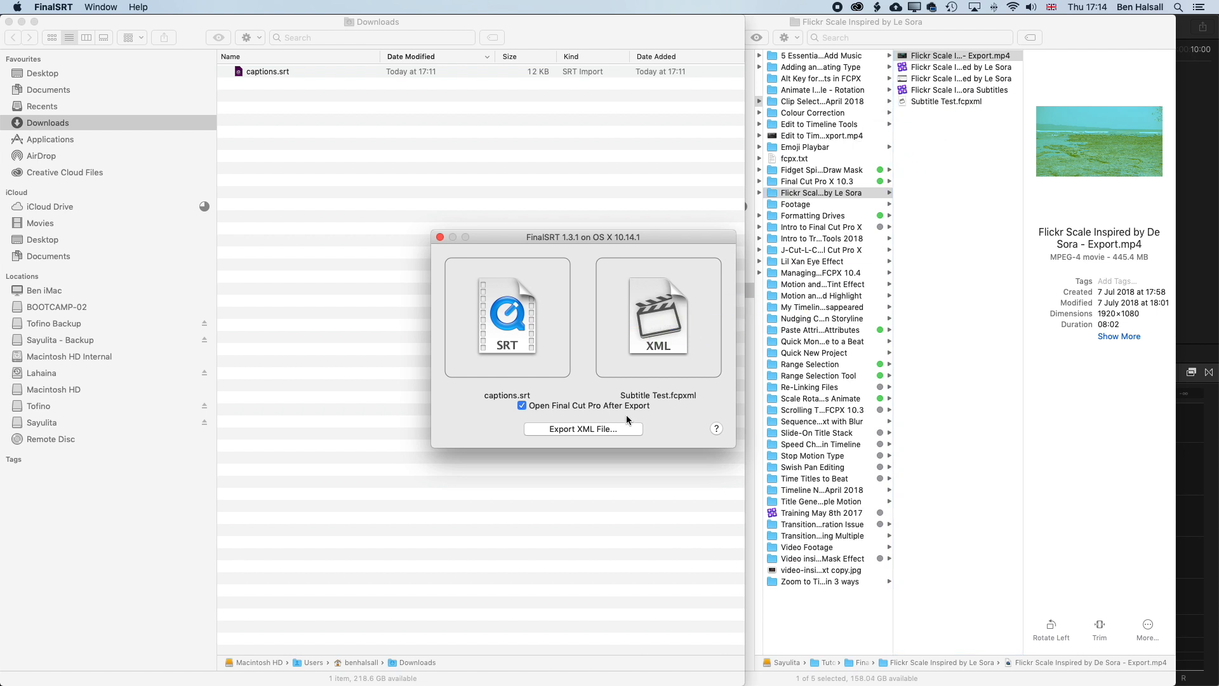
mouse_move(656, 411)
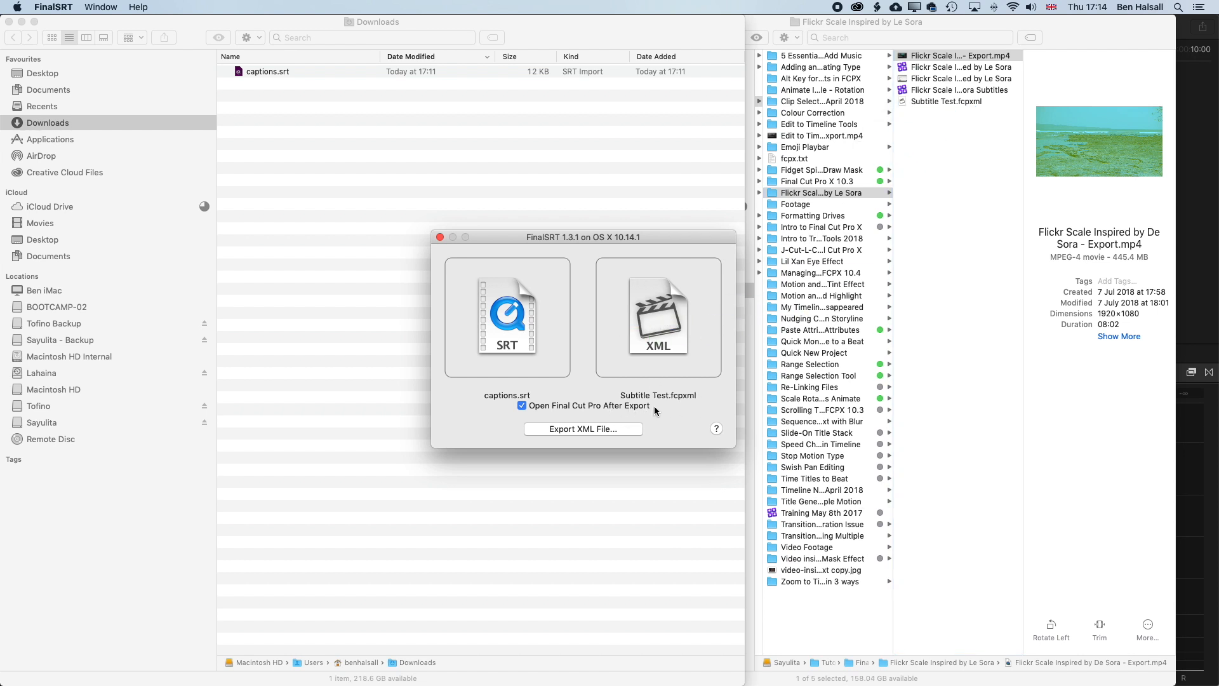
mouse_move(589, 434)
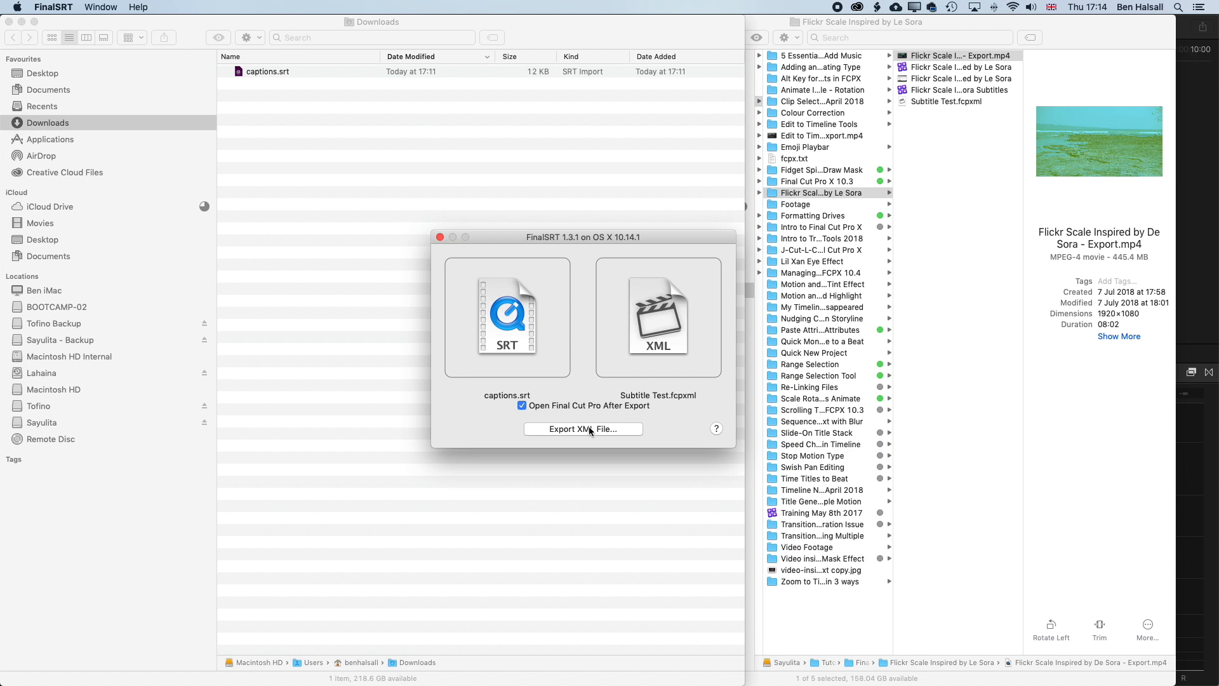
click(583, 429)
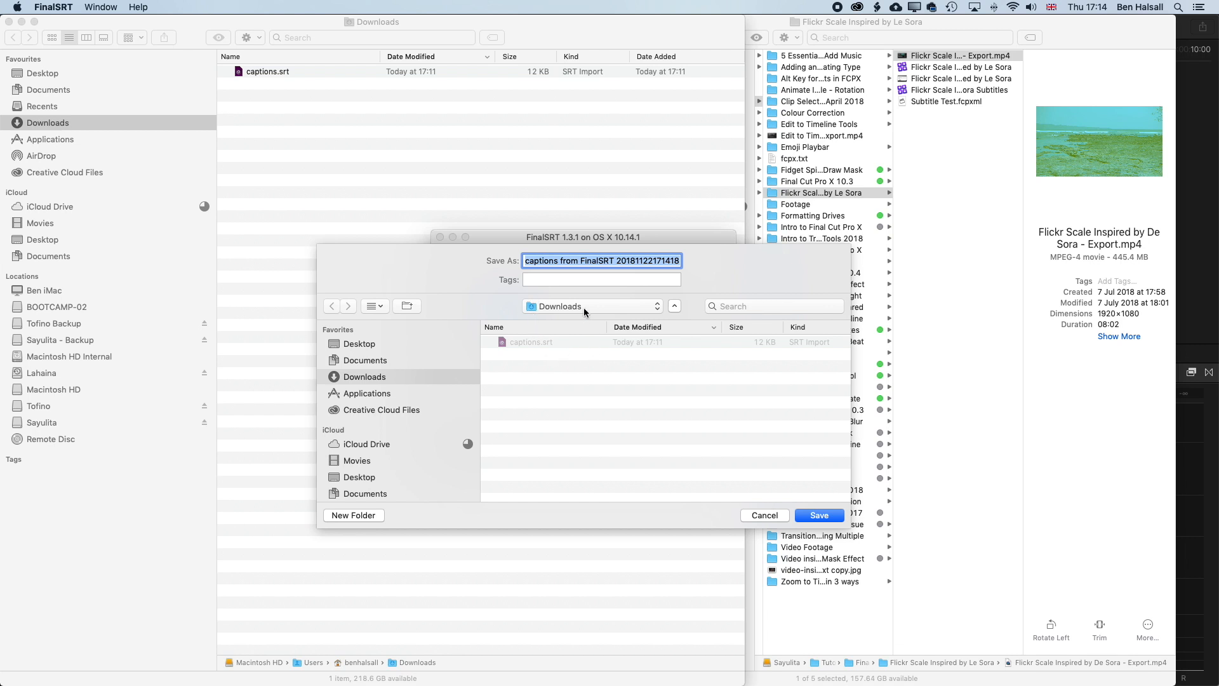
click(591, 305)
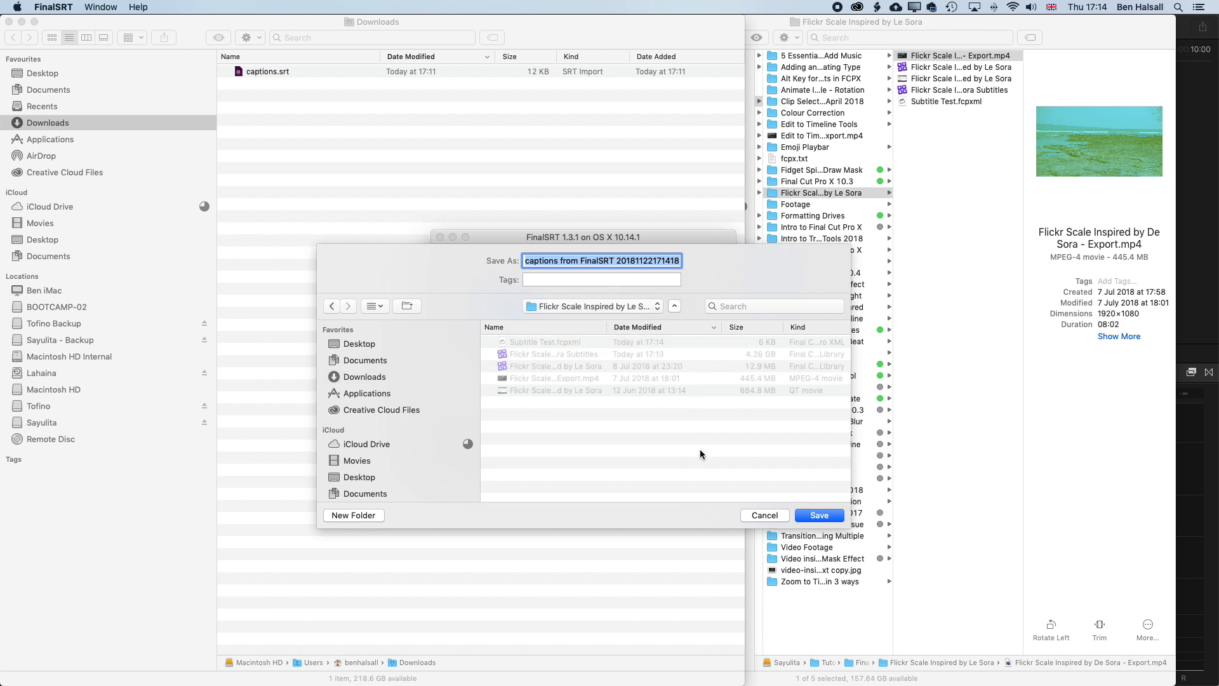
click(818, 515)
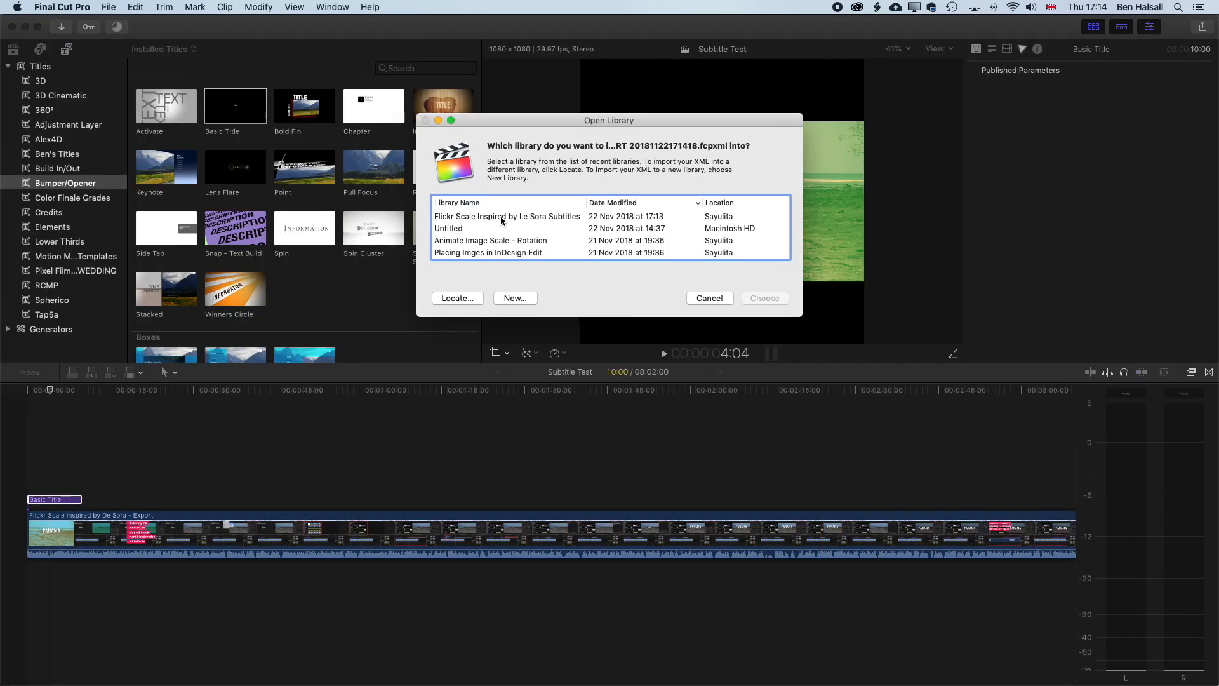
- Import into the Flickr Scale Inspired by Le Sora Subtitles library, keeping both items
click(506, 216)
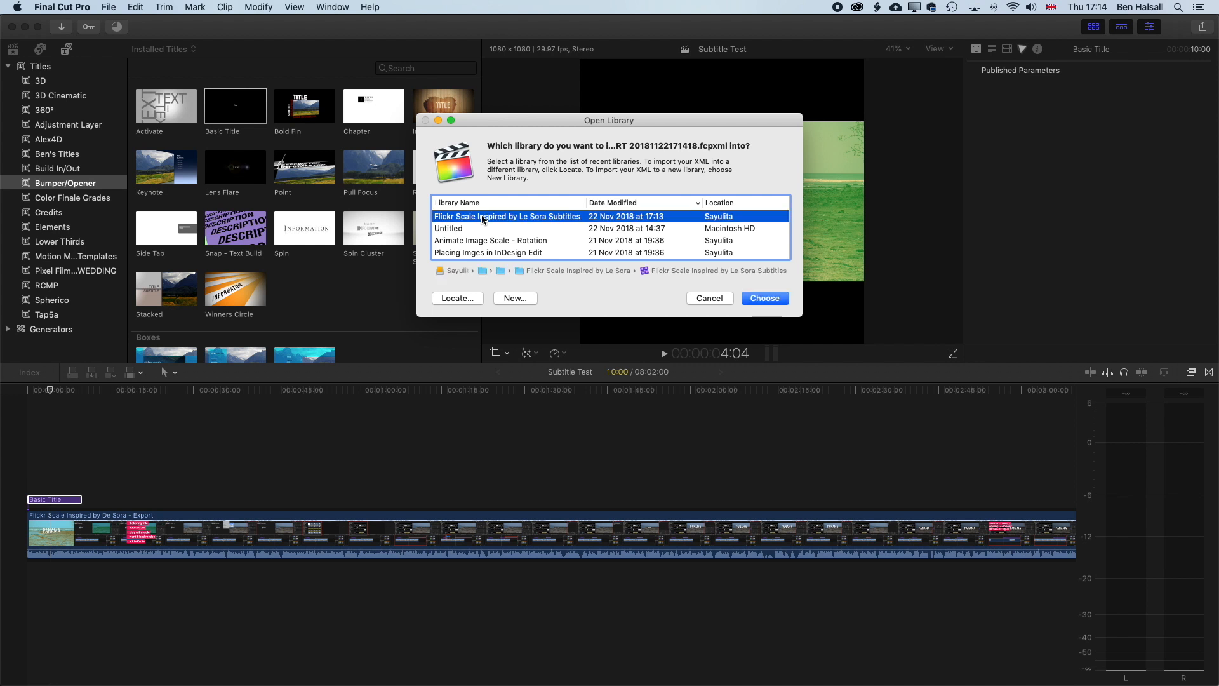
click(763, 298)
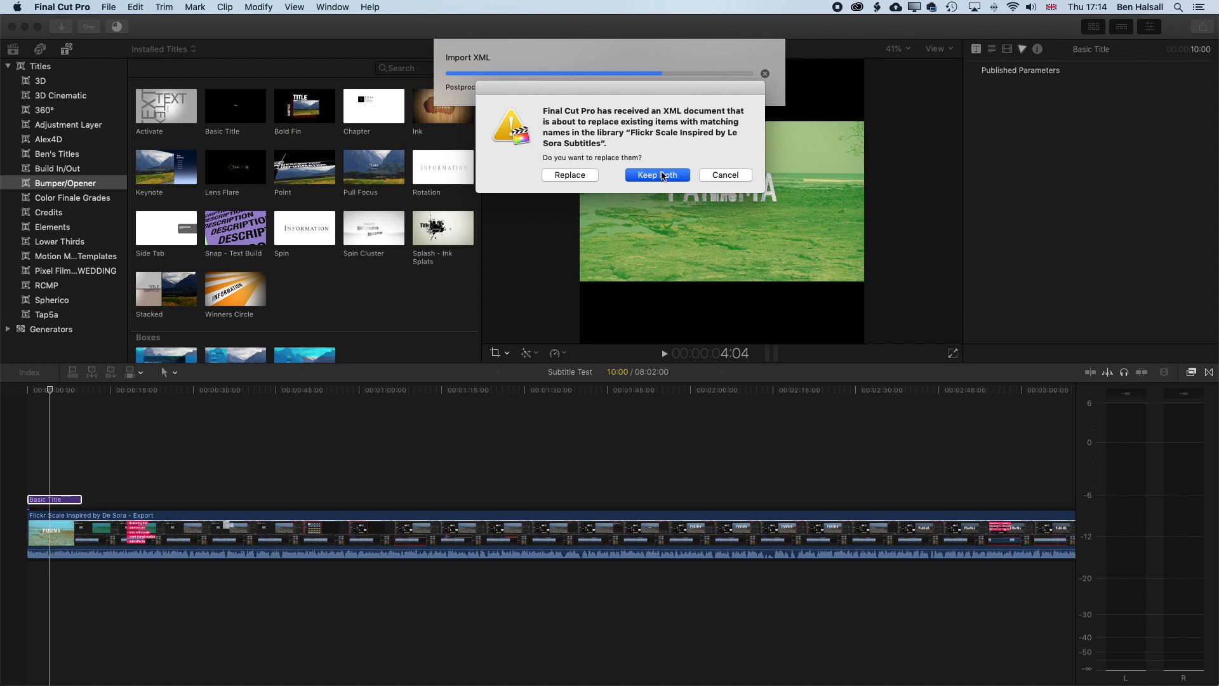
click(656, 174)
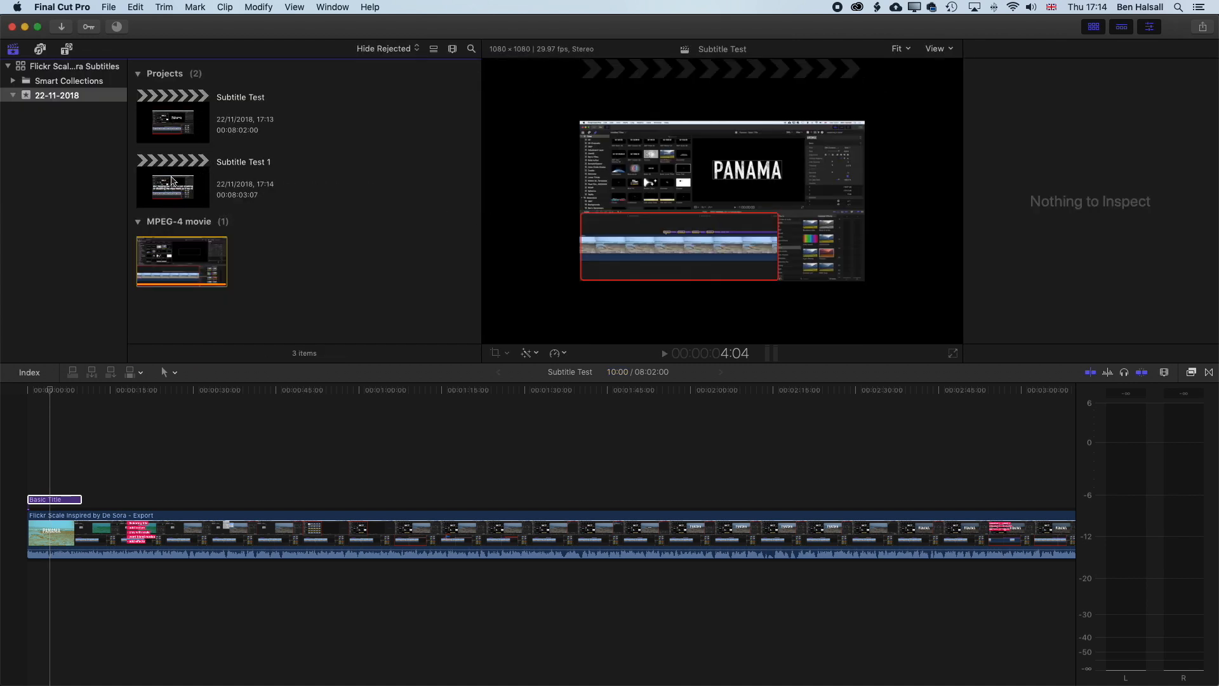
- Open Subtitle Test 1 and give all caption titles line spacing 24 and All Caps
click(172, 183)
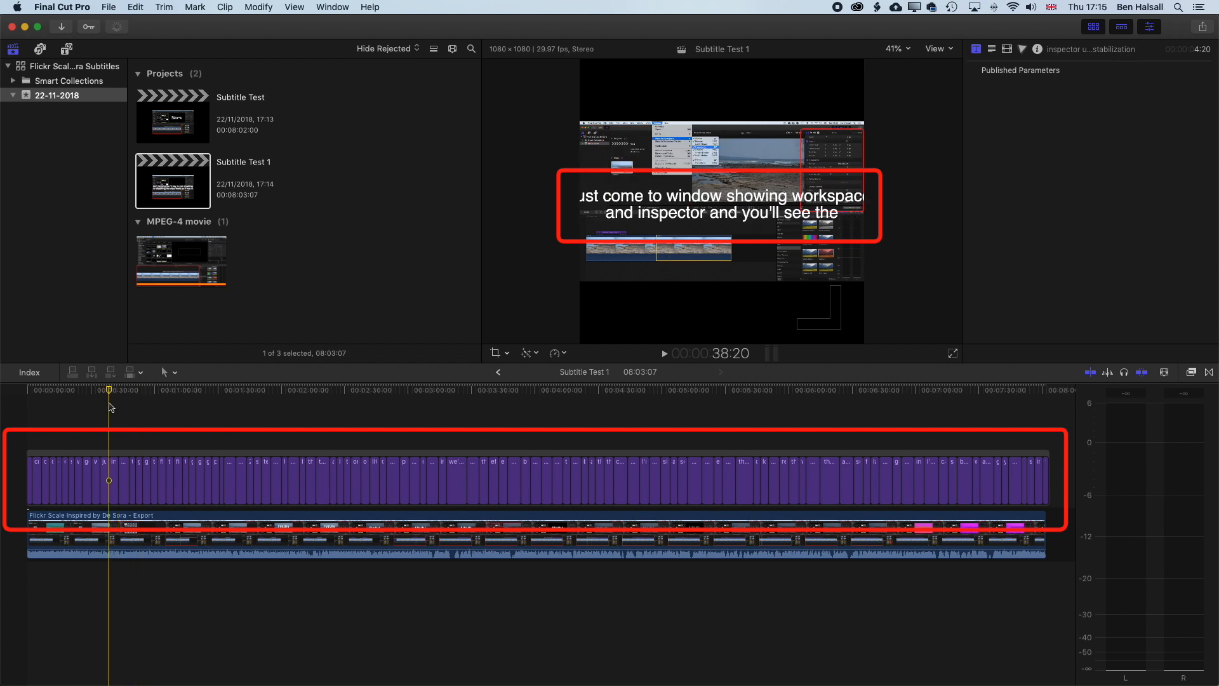
click(30, 474)
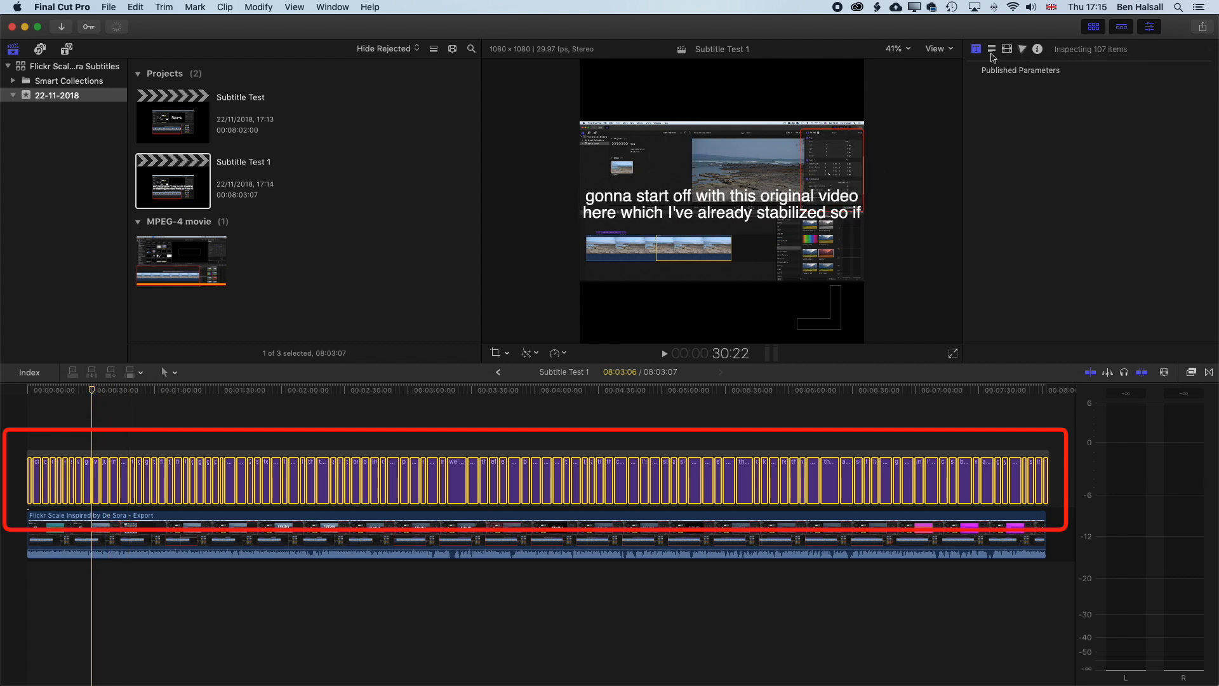
click(975, 48)
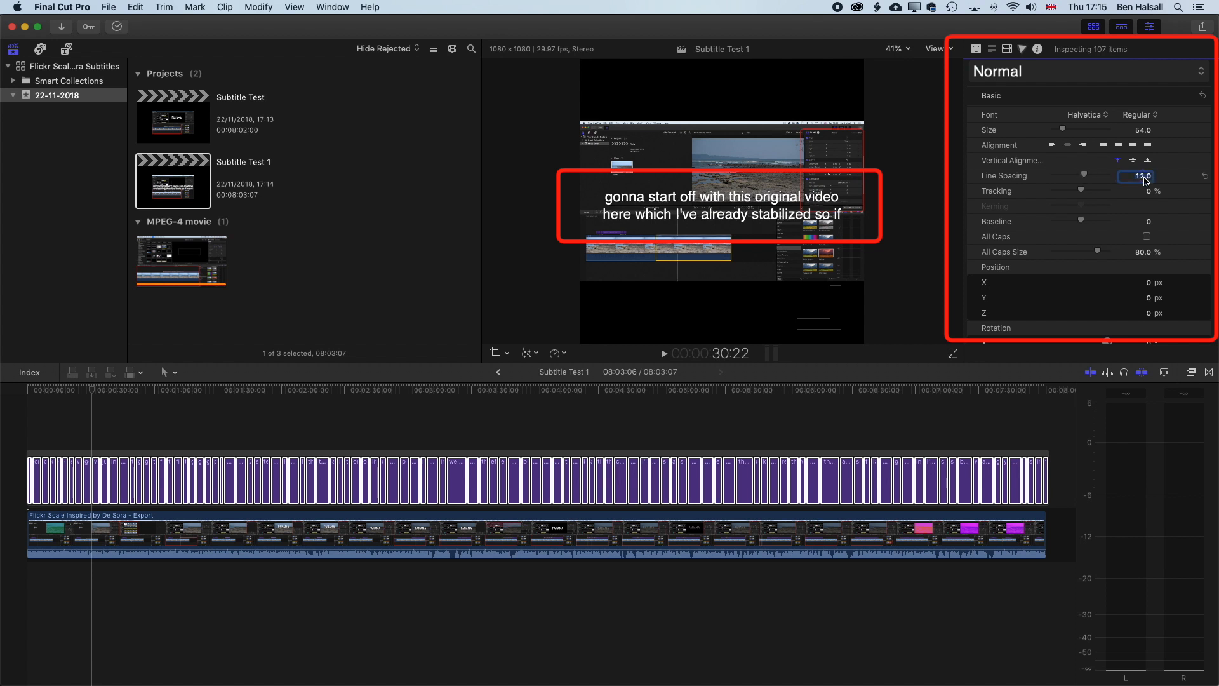
triple_click(1140, 176)
text(24)
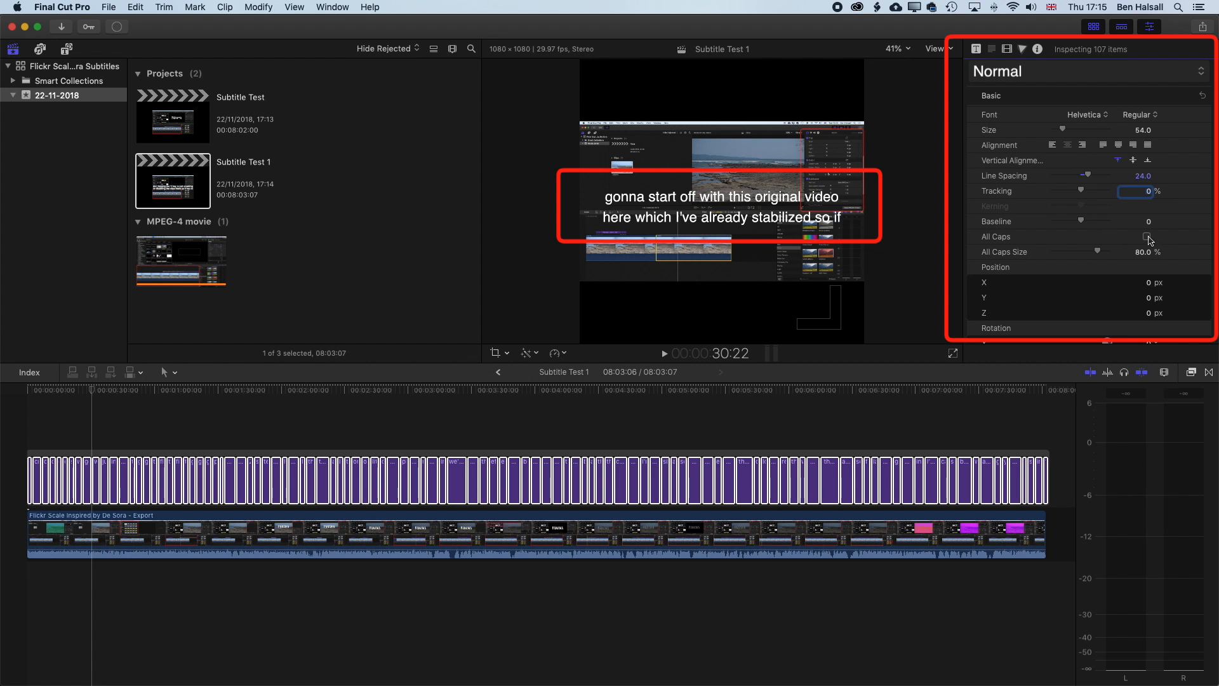
click(1147, 236)
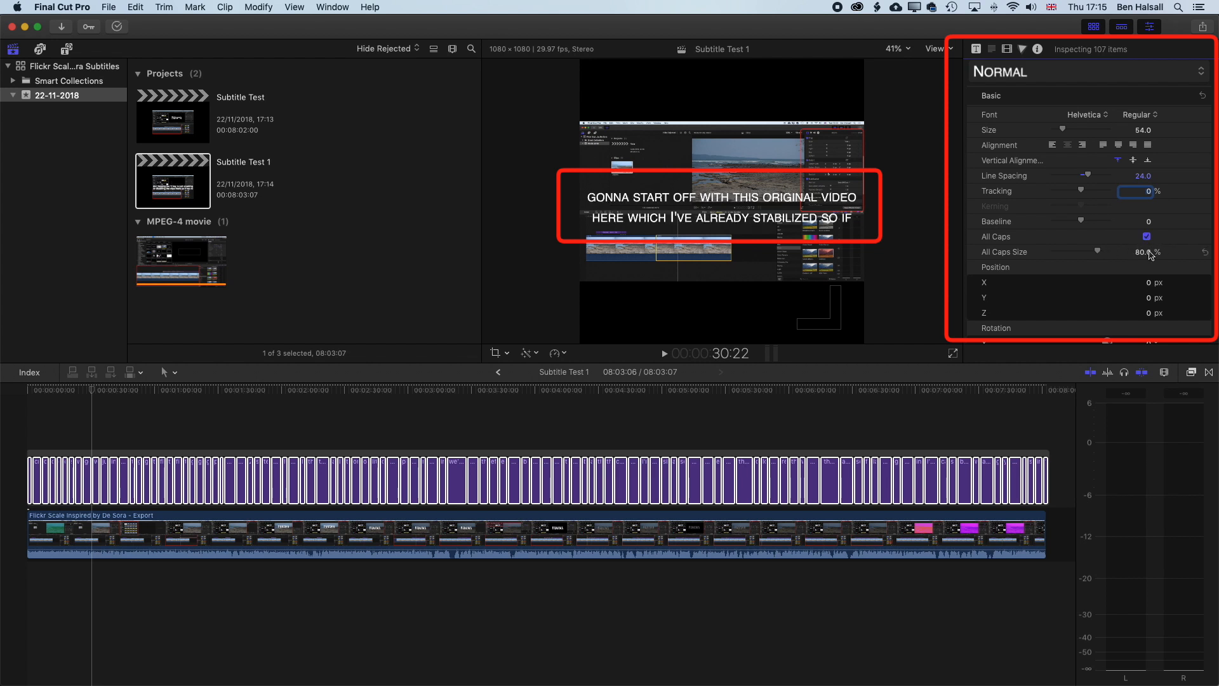
mouse_move(1099, 255)
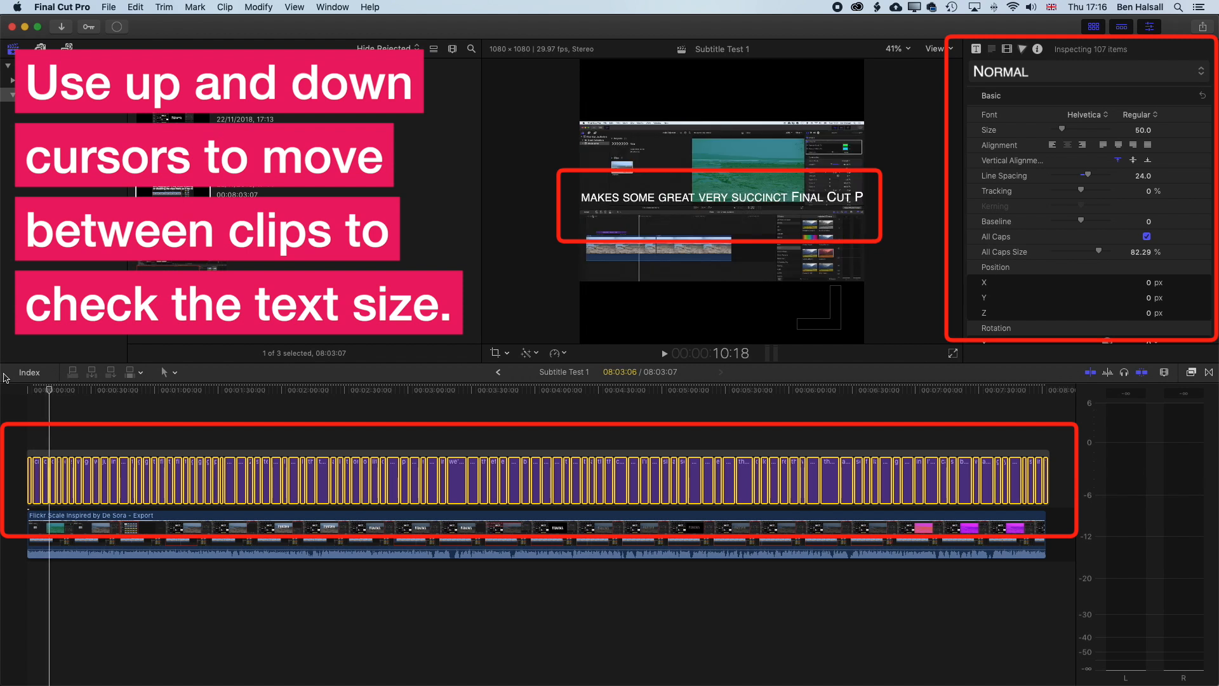
mouse_move(657, 197)
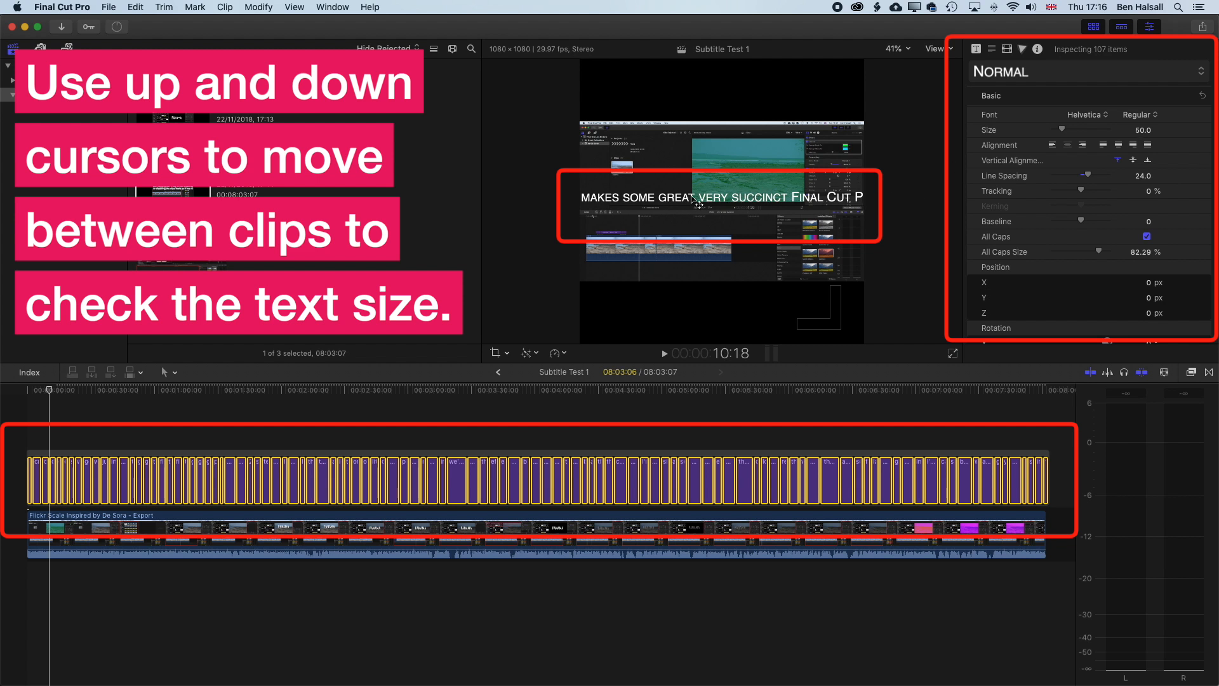
mouse_move(733, 211)
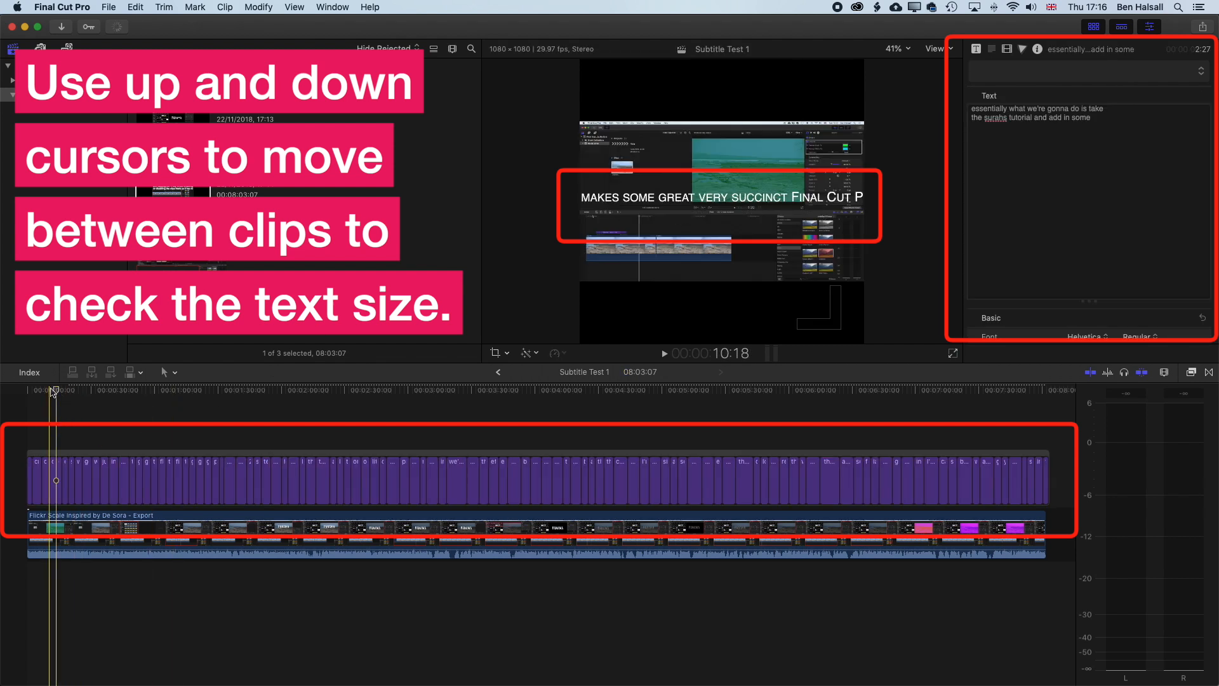
- Zoom into the timeline and review the Le Sora and blend modes captions, returning to the first
key(down)
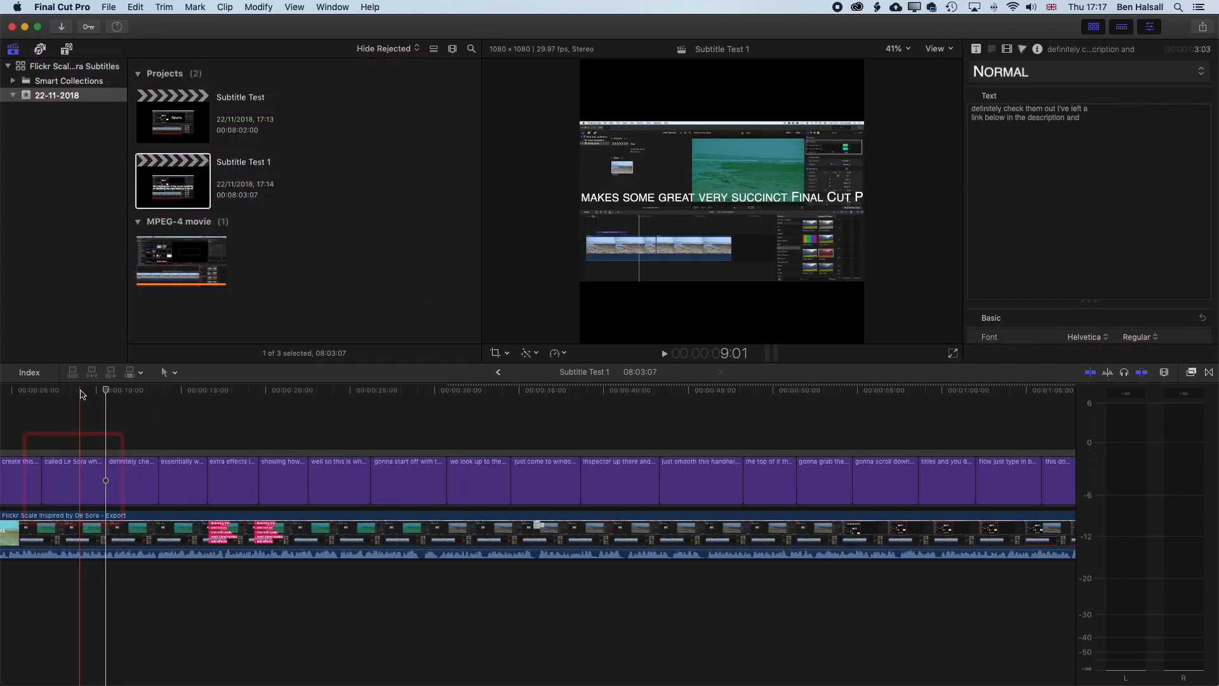
click(72, 480)
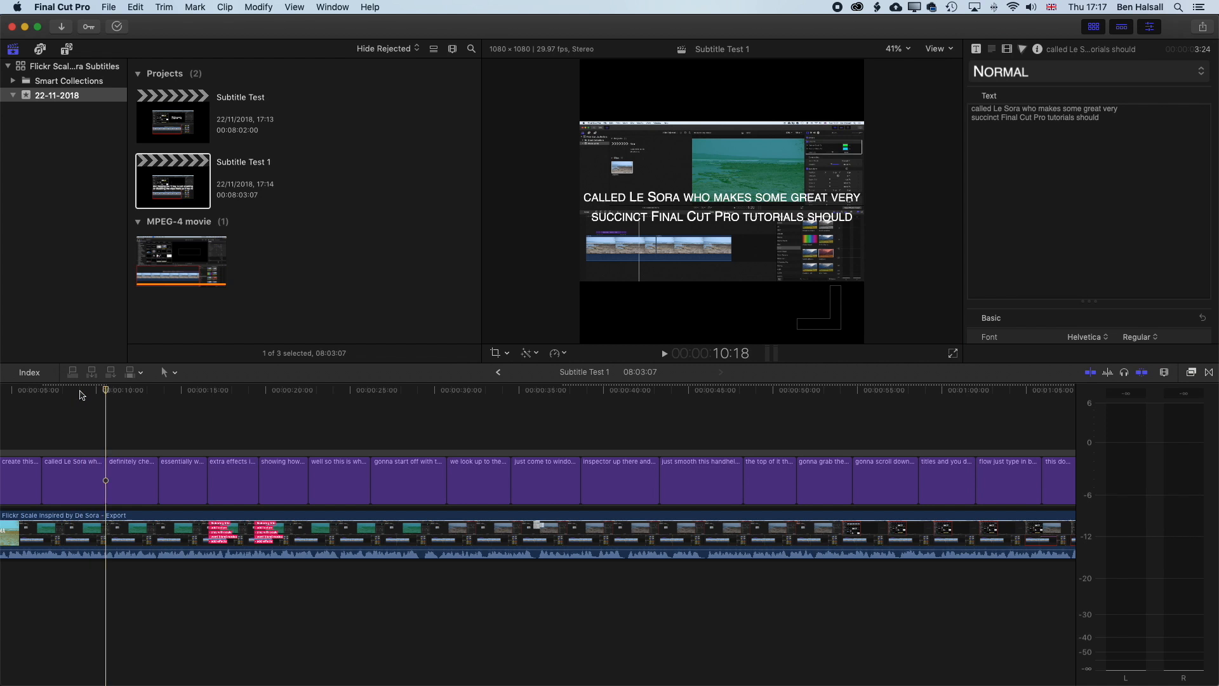
click(158, 391)
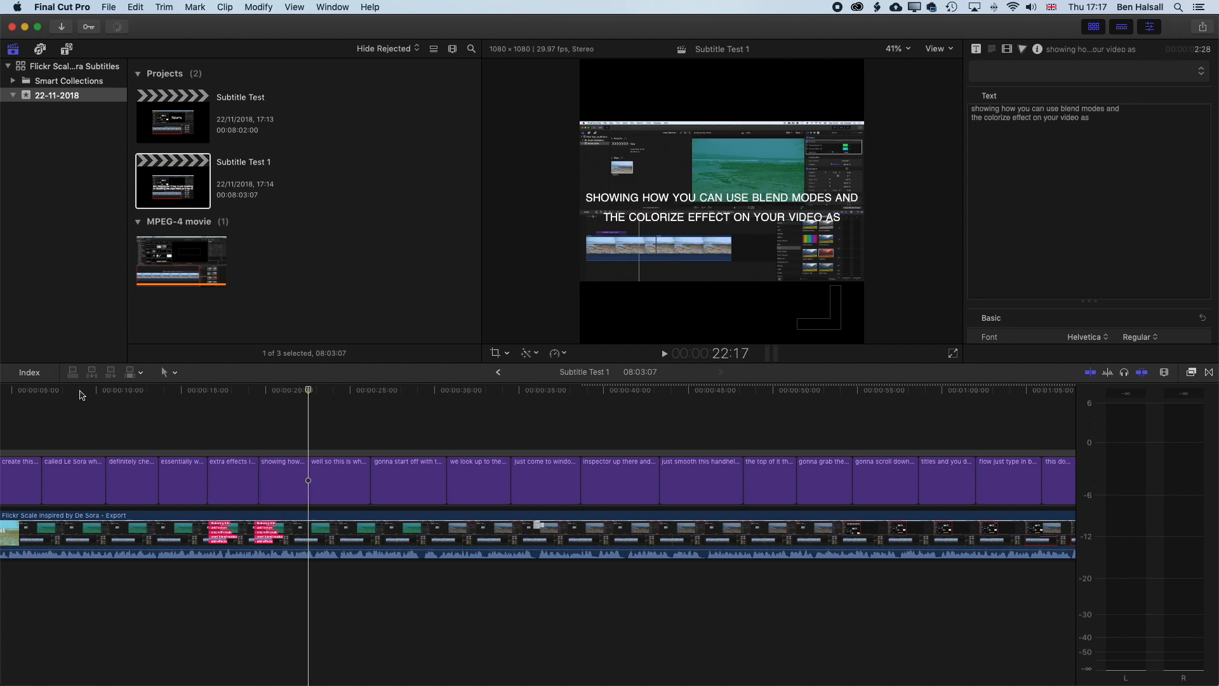
click(446, 389)
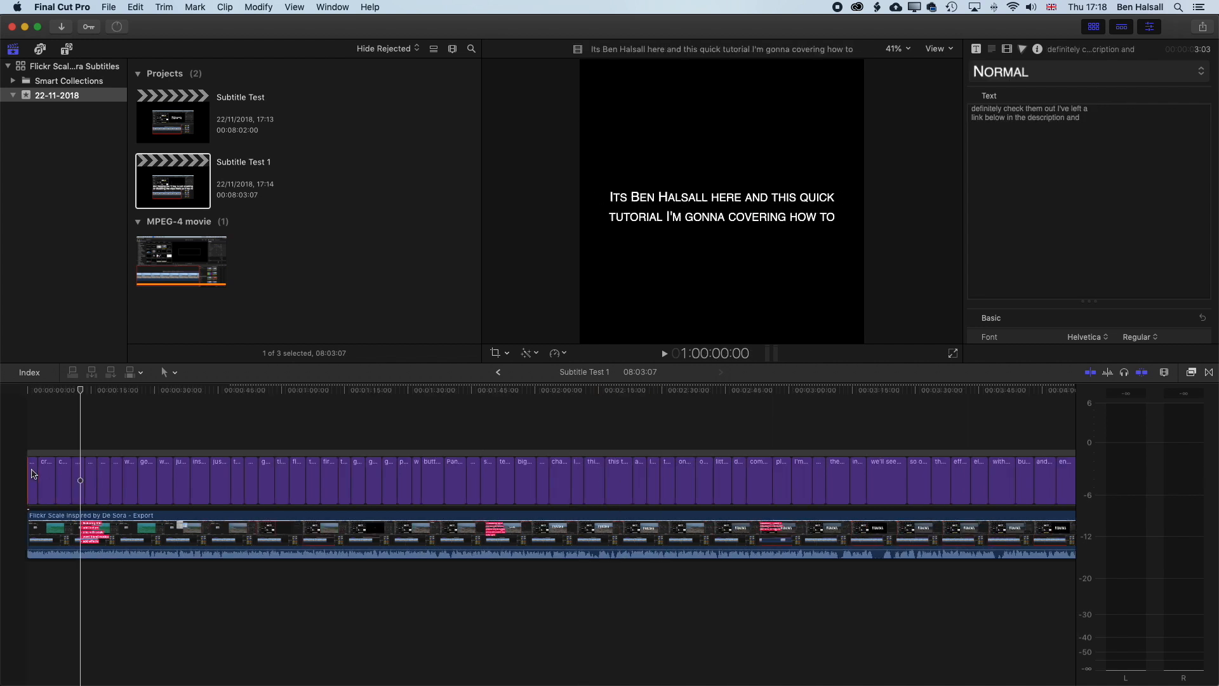
- Reselect all 107 caption titles for size 40 and All Caps Size 100%
click(610, 485)
text(24)
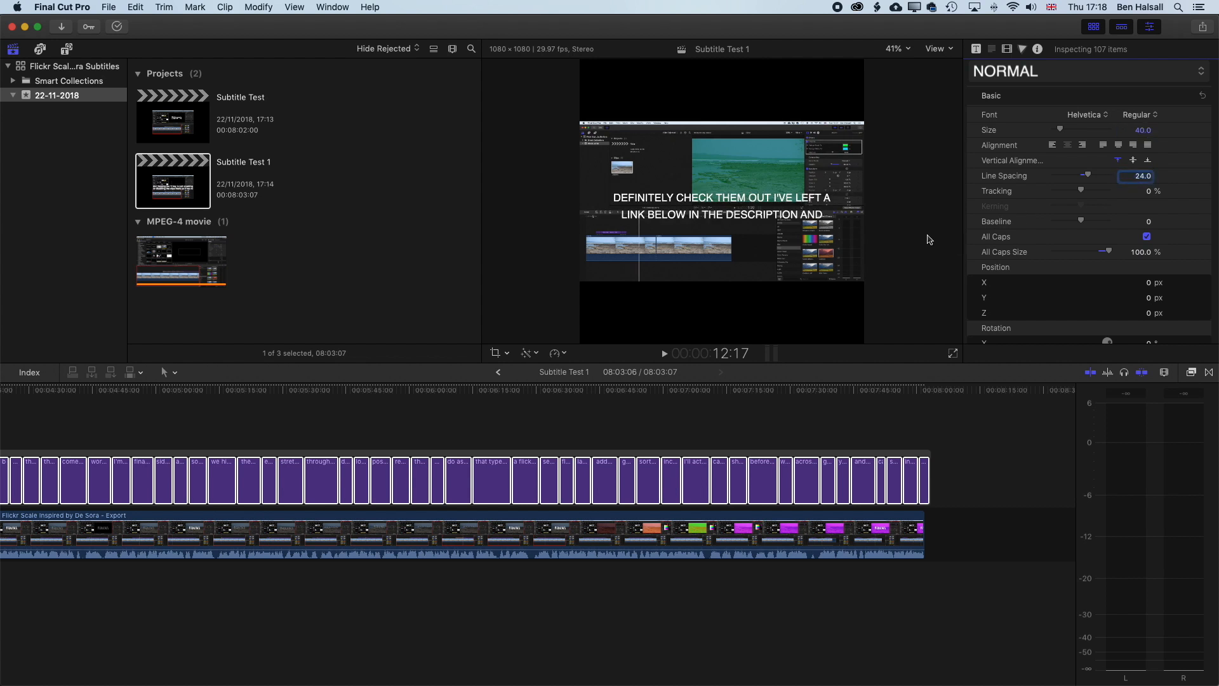
mouse_move(607, 358)
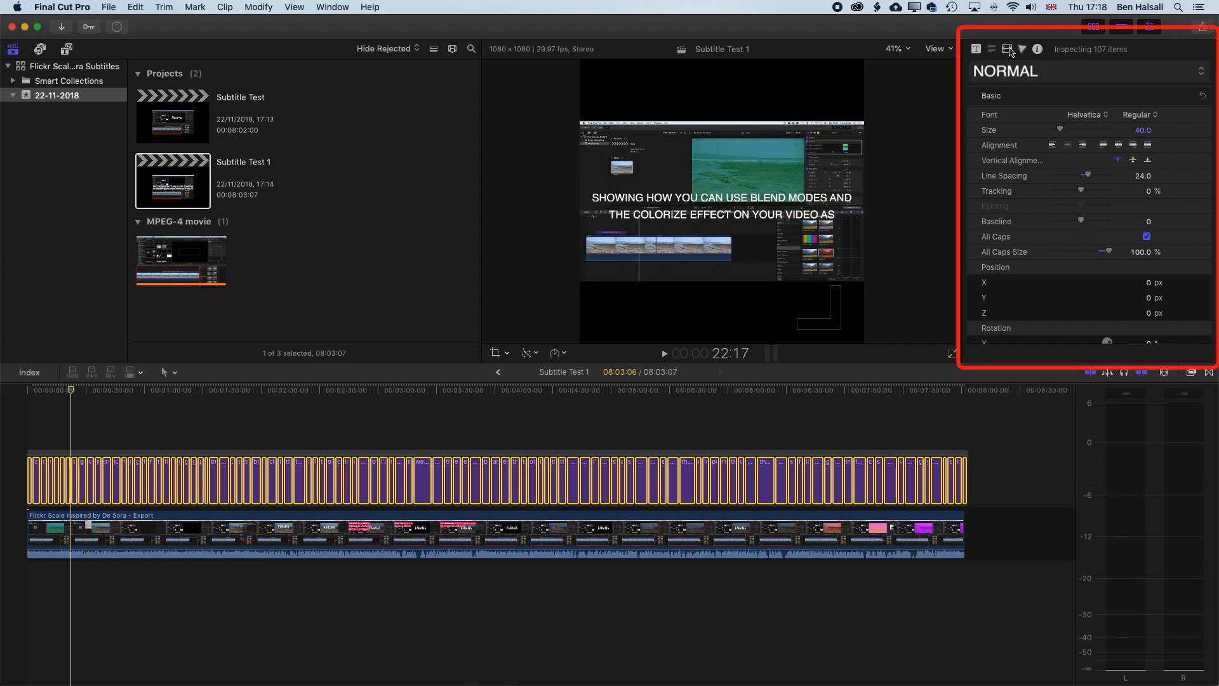
- Set the selected captions' Transform Position Y to -374 px
click(1007, 49)
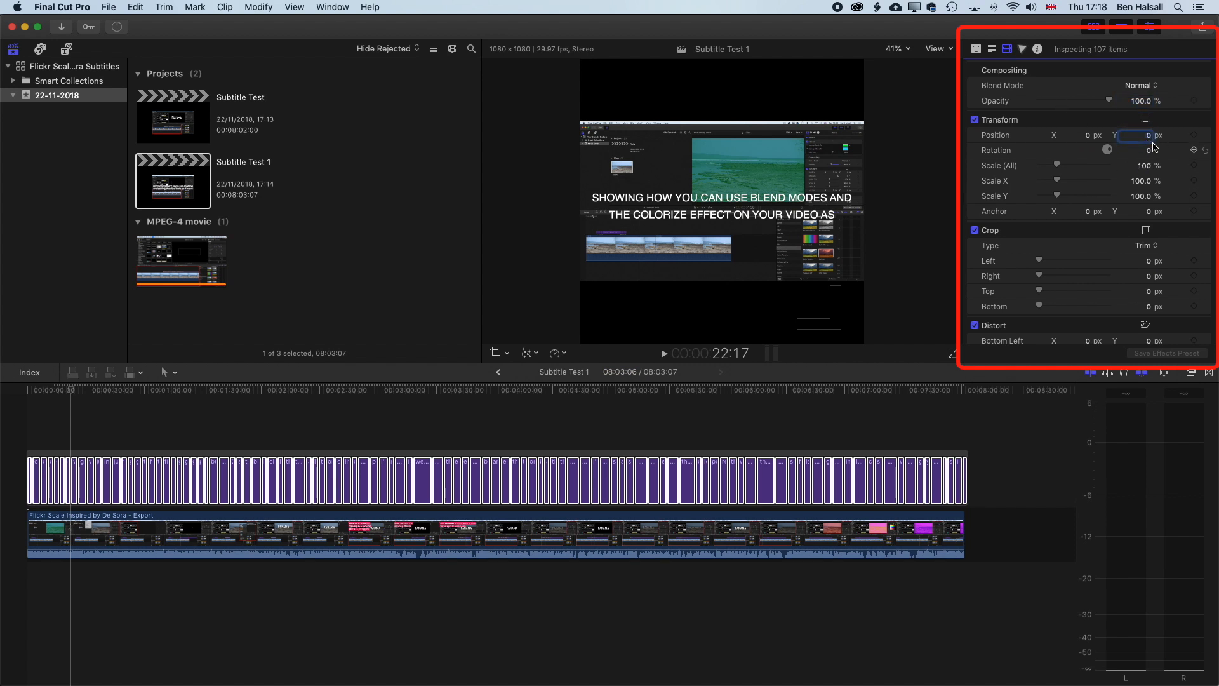
text(-300)
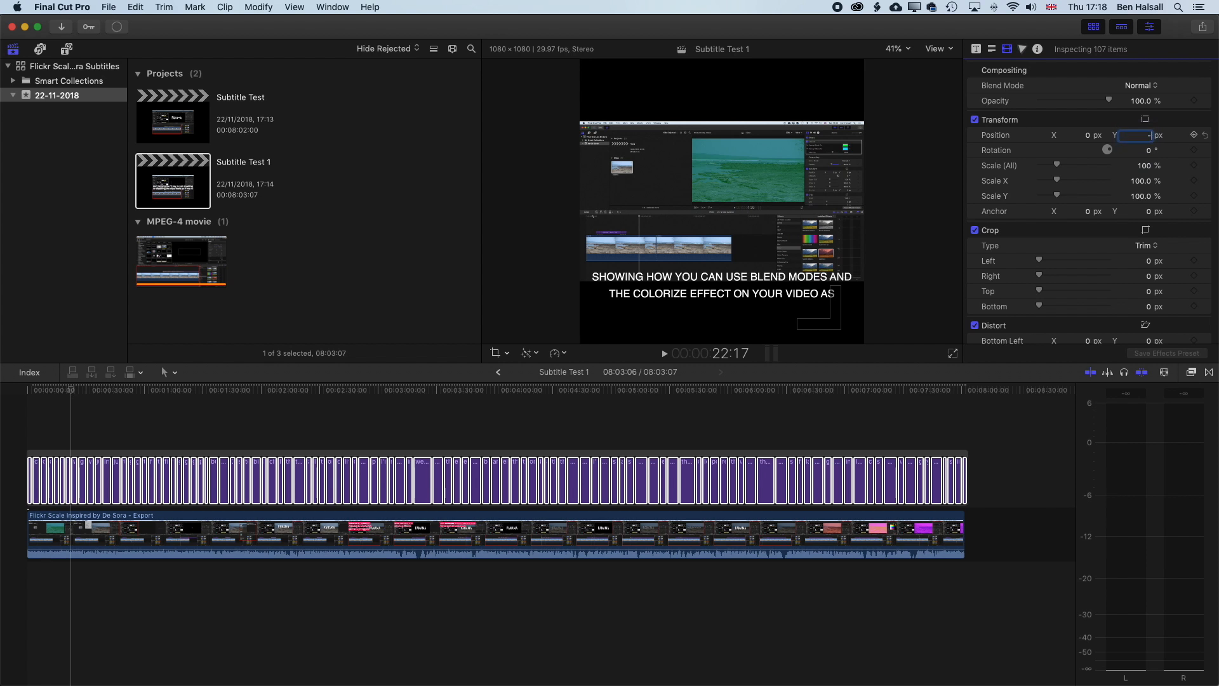
text(-375.0)
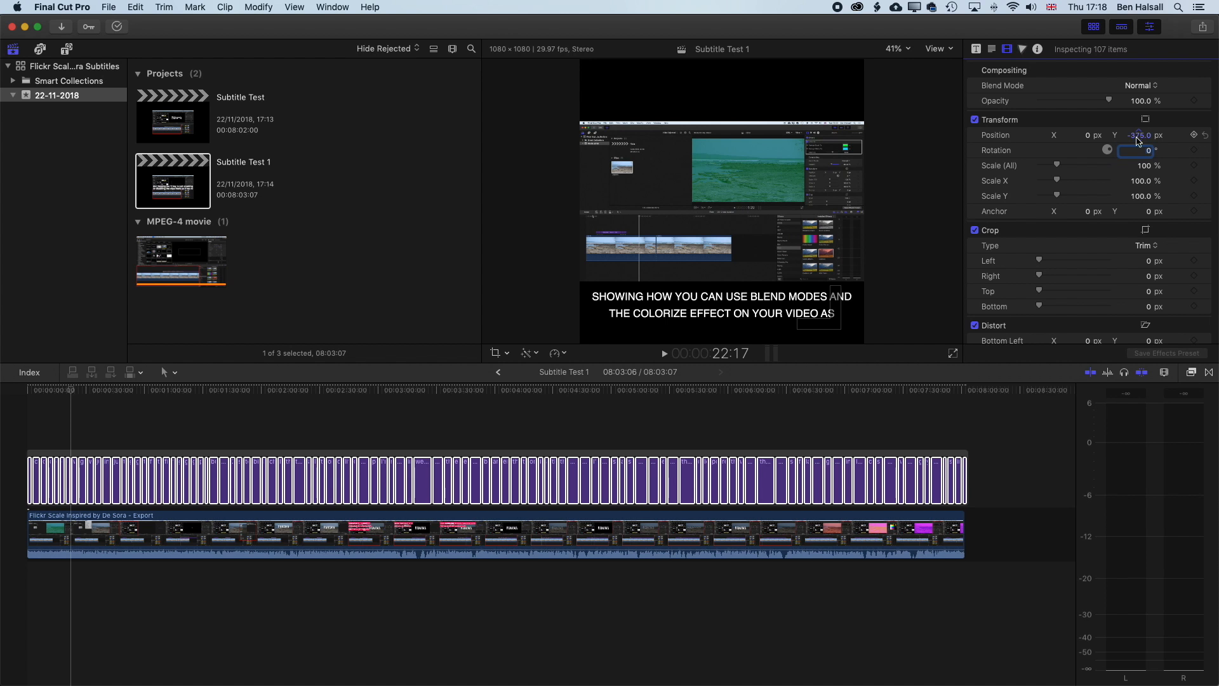
text(-374.0)
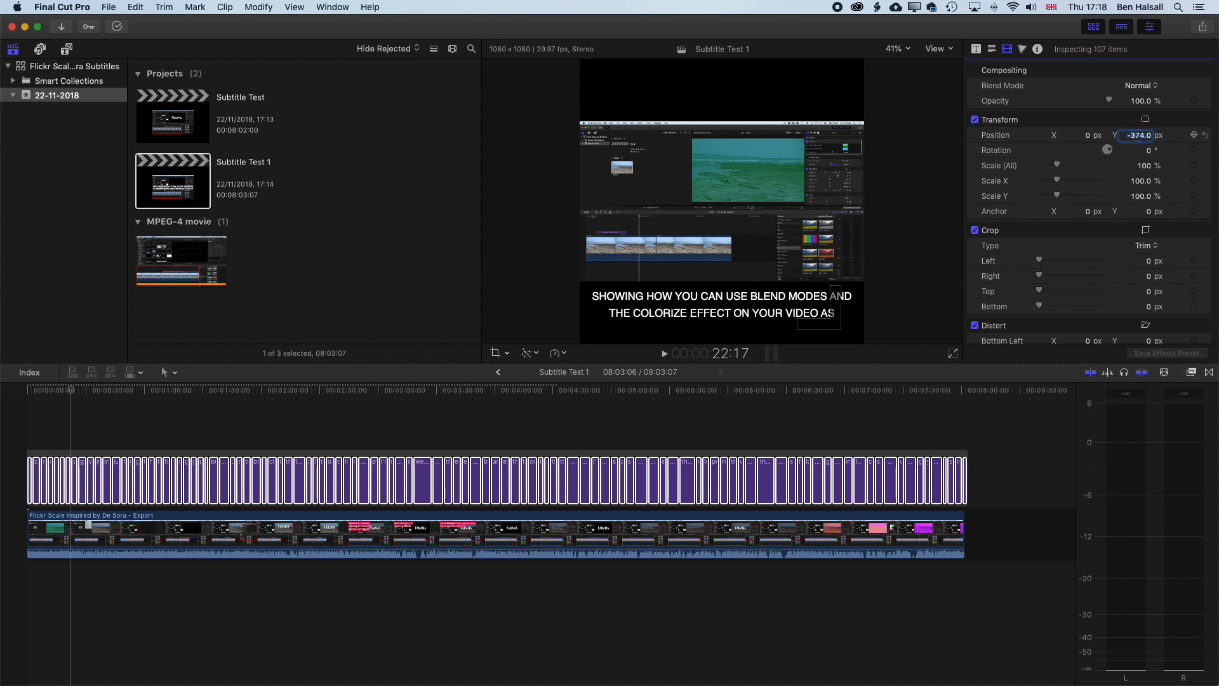